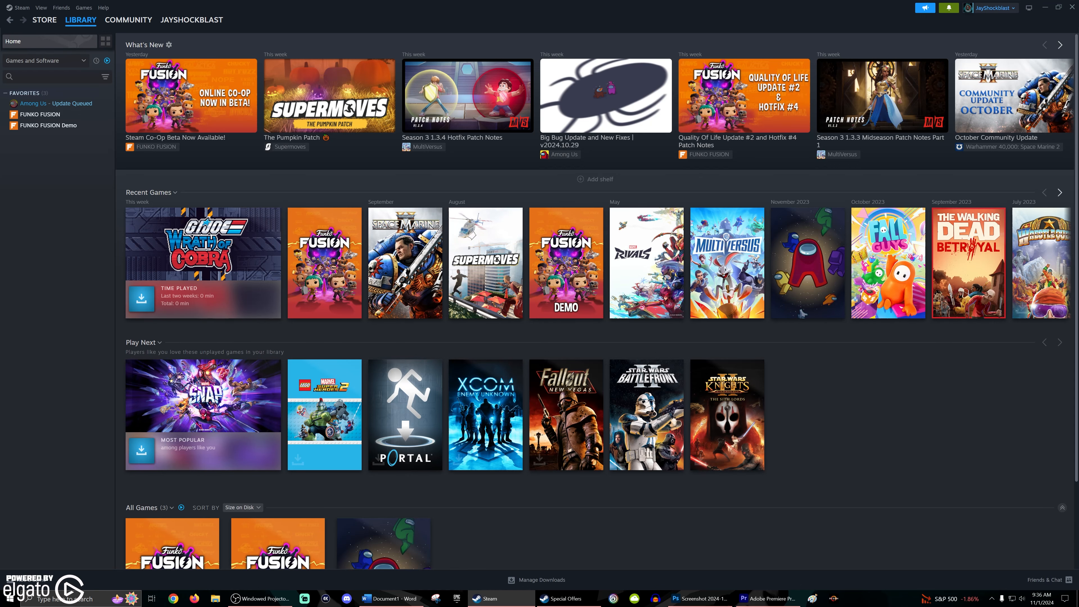
{"action": "mouse_move", "coordinate": [186, 105]}
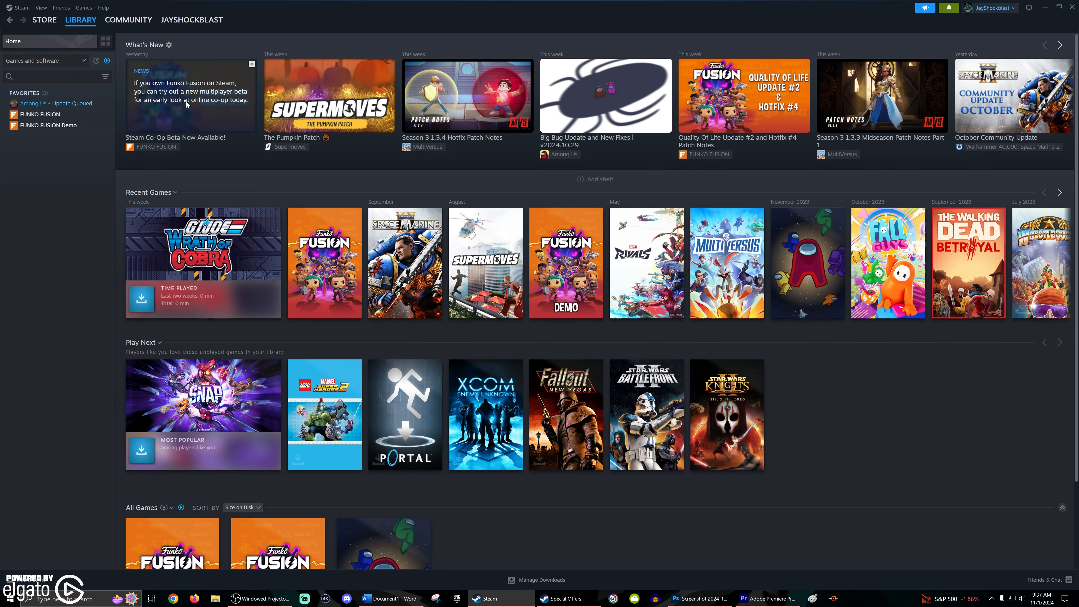
Read through the Funko Fusion co-op beta news post and close it
{"action": "left_click", "coordinate": [188, 104]}
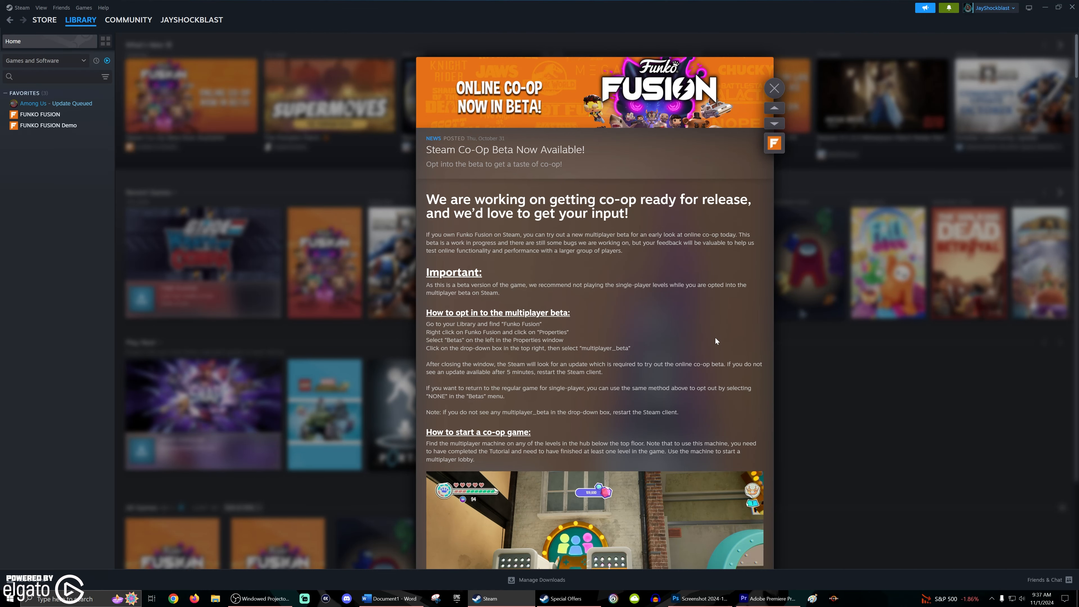
{"action": "scroll", "scroll_direction": "down", "scroll_amount": 3}
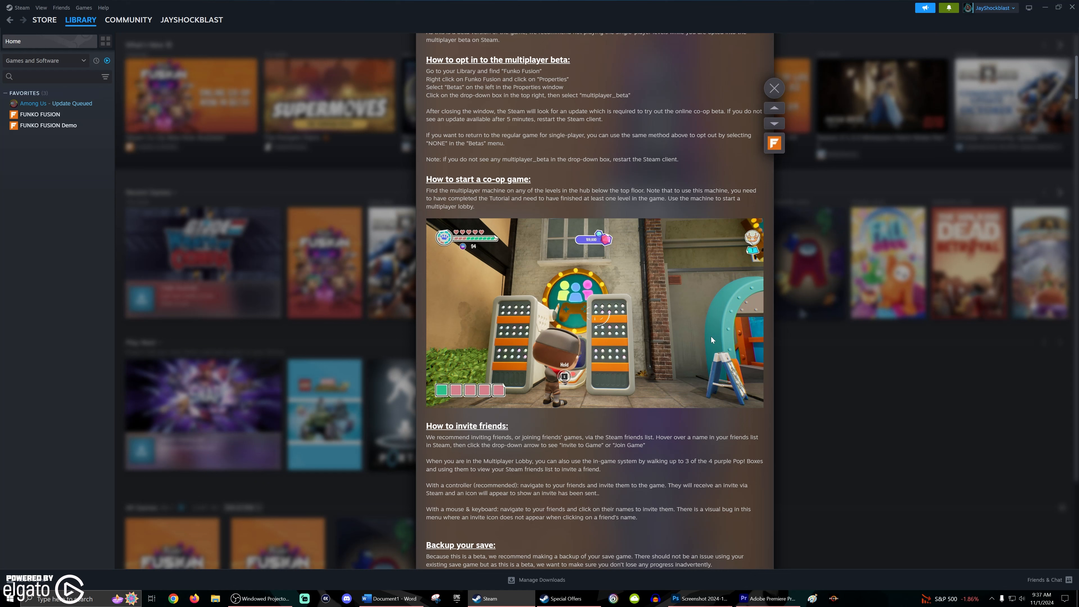
{"action": "mouse_move", "coordinate": [707, 341]}
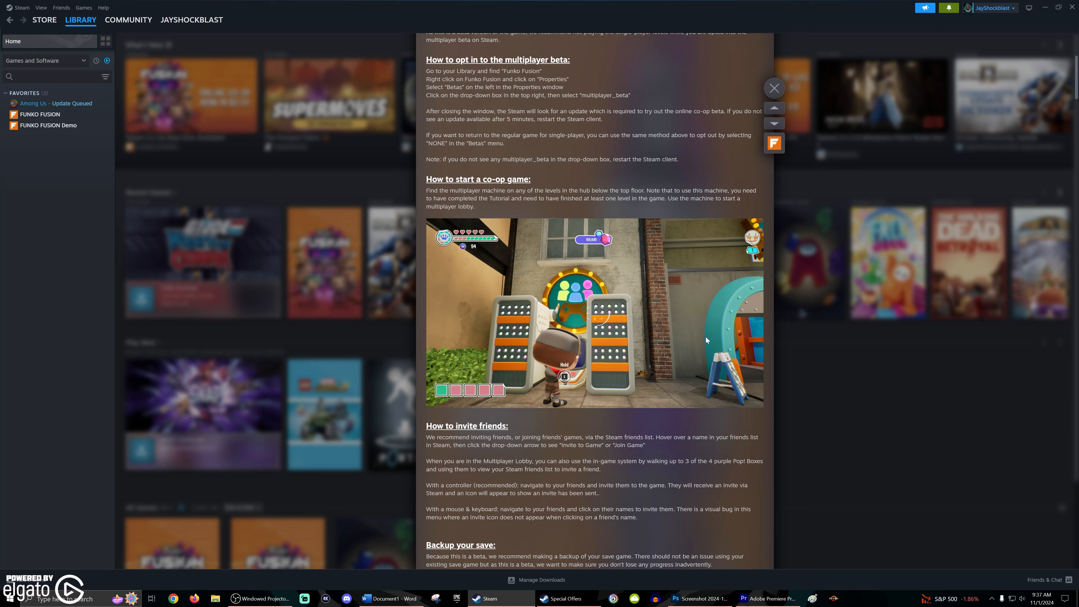
{"action": "mouse_move", "coordinate": [701, 341]}
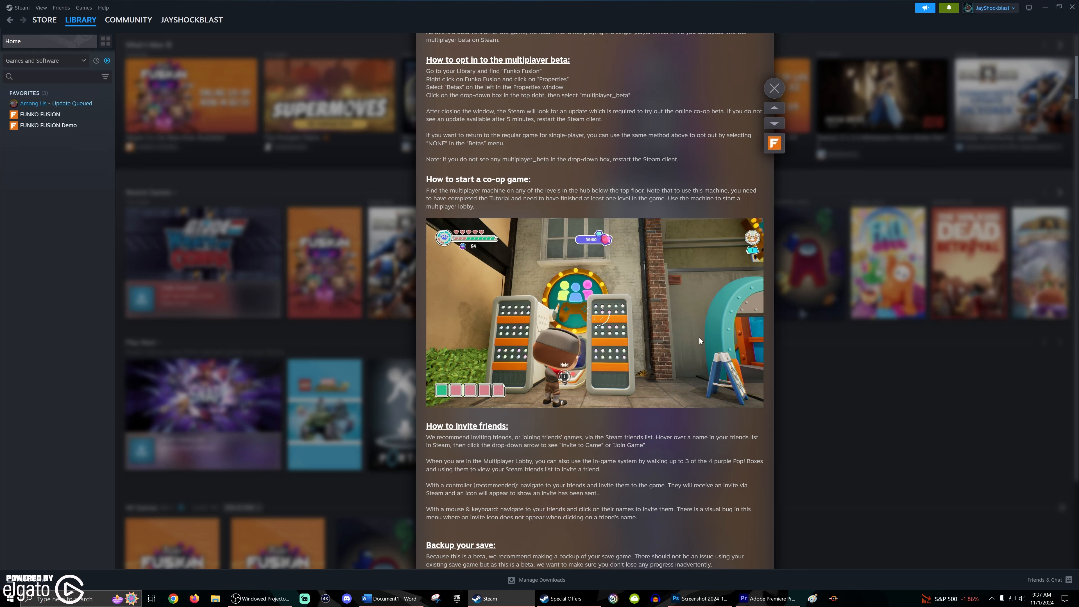
{"action": "mouse_move", "coordinate": [658, 230]}
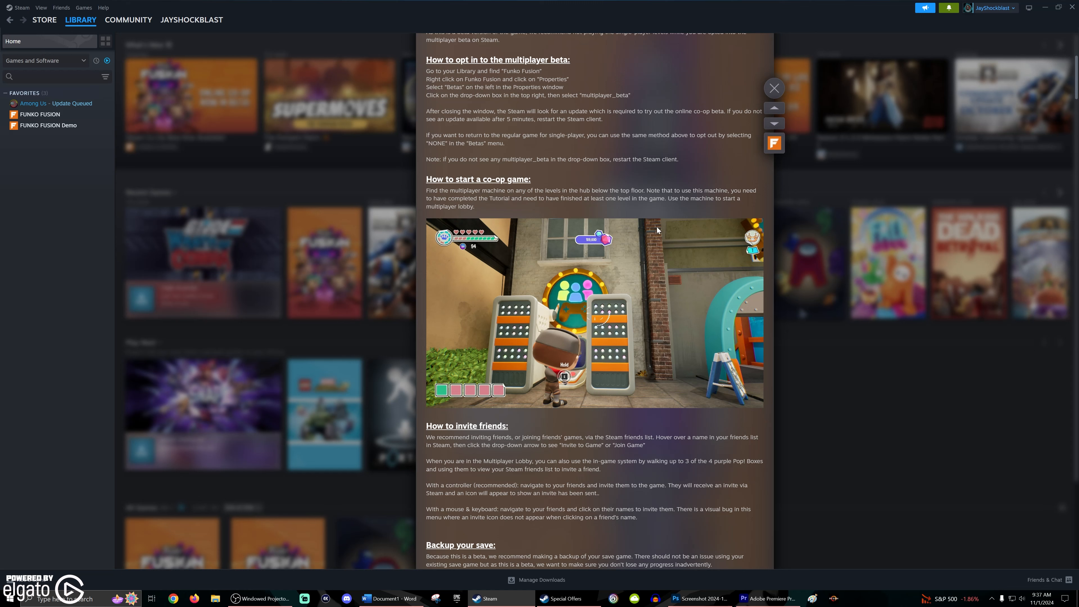
{"action": "mouse_move", "coordinate": [468, 264]}
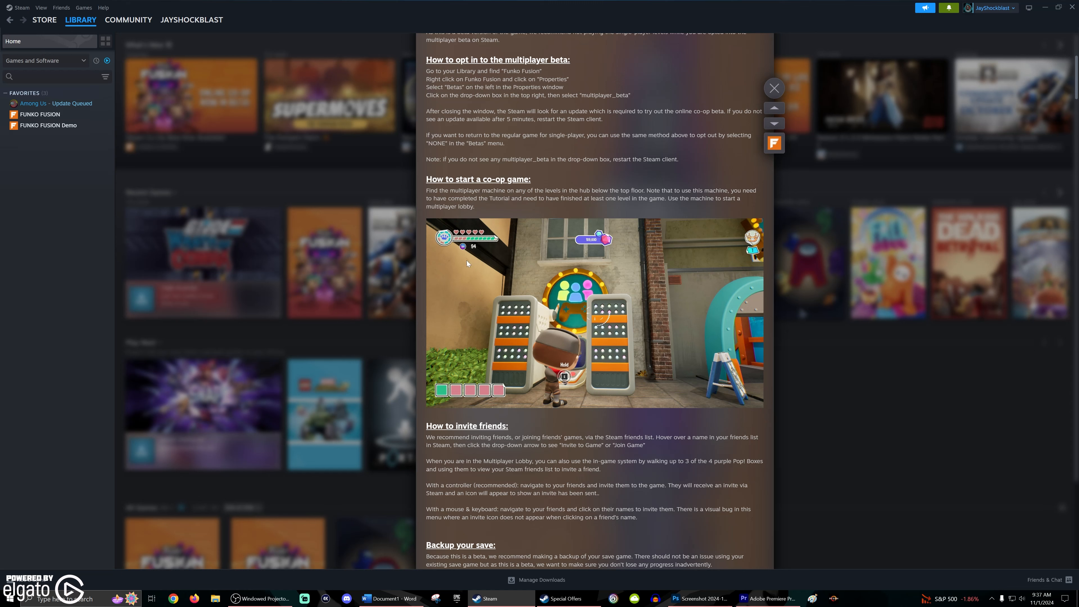
{"action": "mouse_move", "coordinate": [405, 385]}
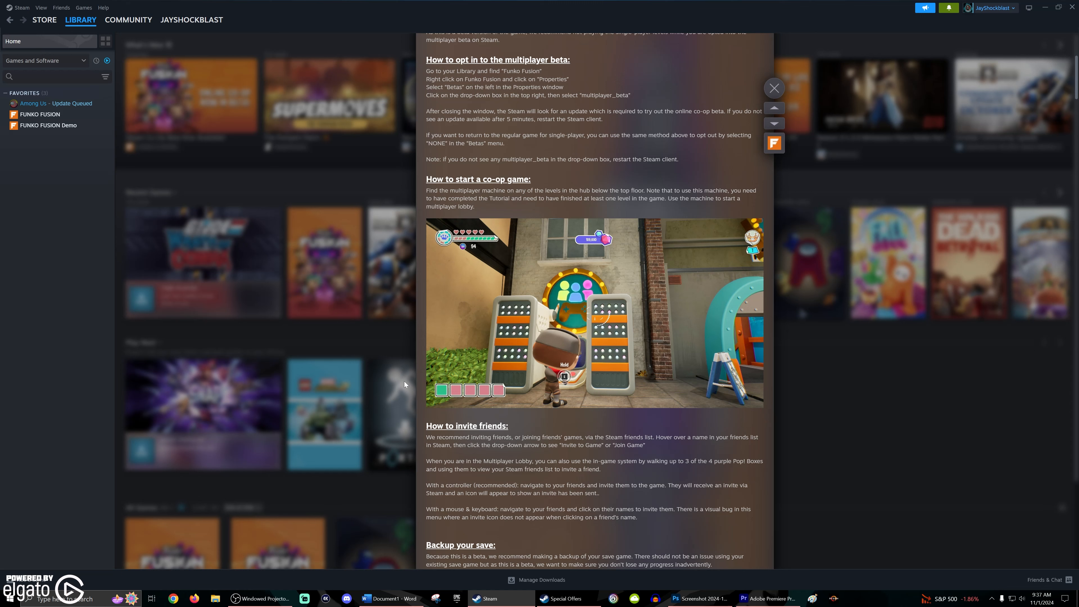
{"action": "mouse_move", "coordinate": [789, 296]}
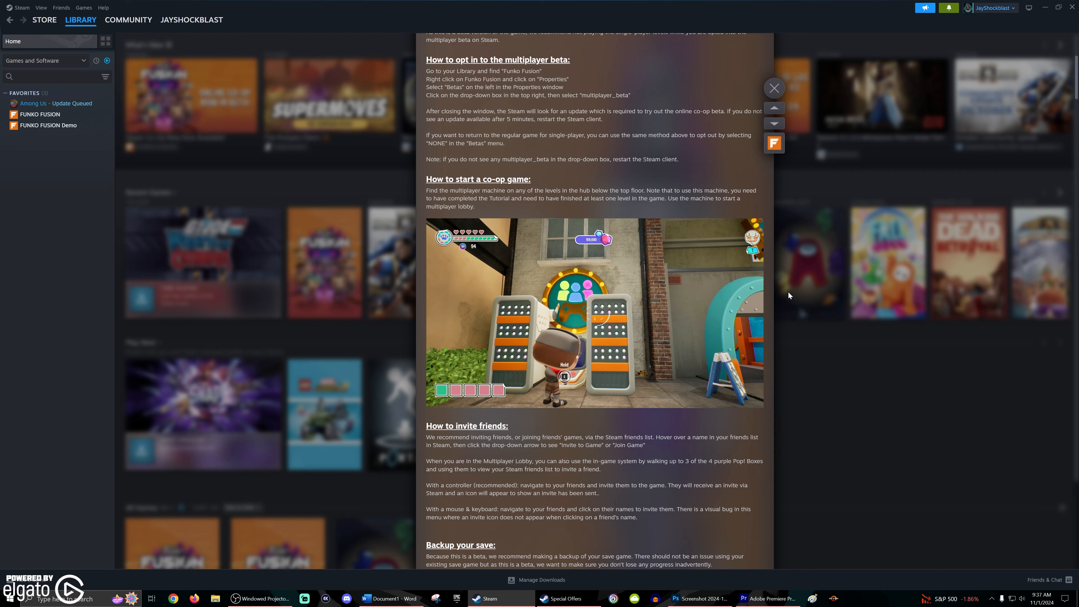
{"action": "mouse_move", "coordinate": [629, 252]}
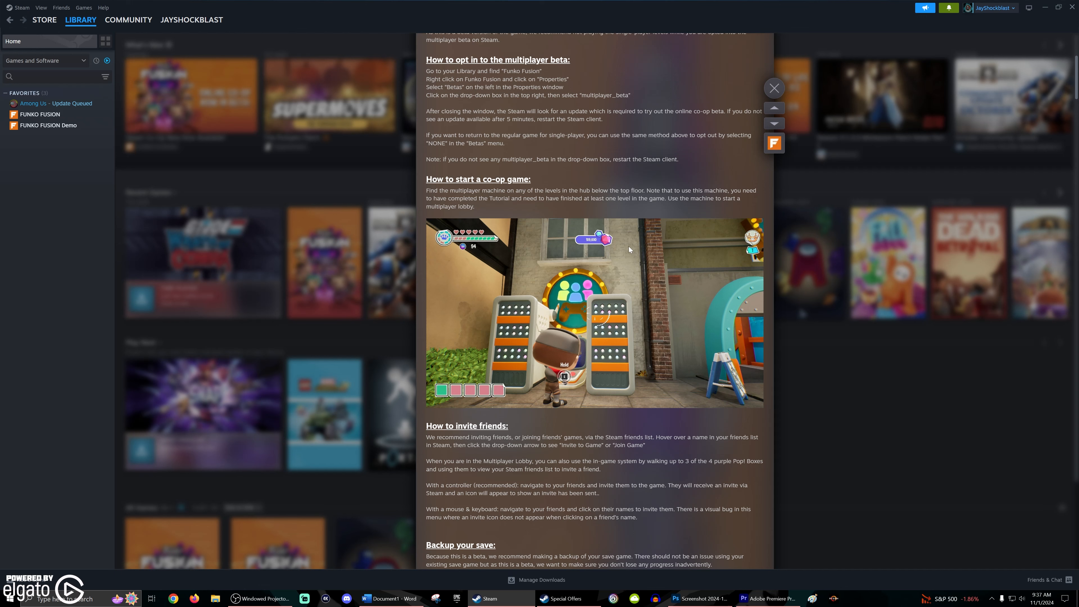
{"action": "mouse_move", "coordinate": [672, 359]}
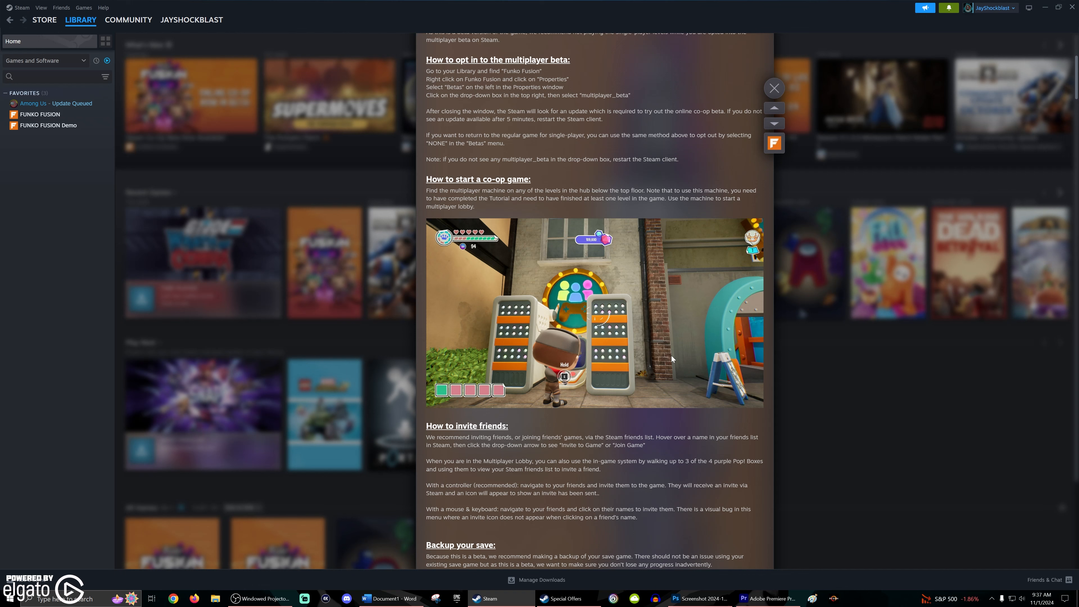
{"action": "mouse_move", "coordinate": [613, 473]}
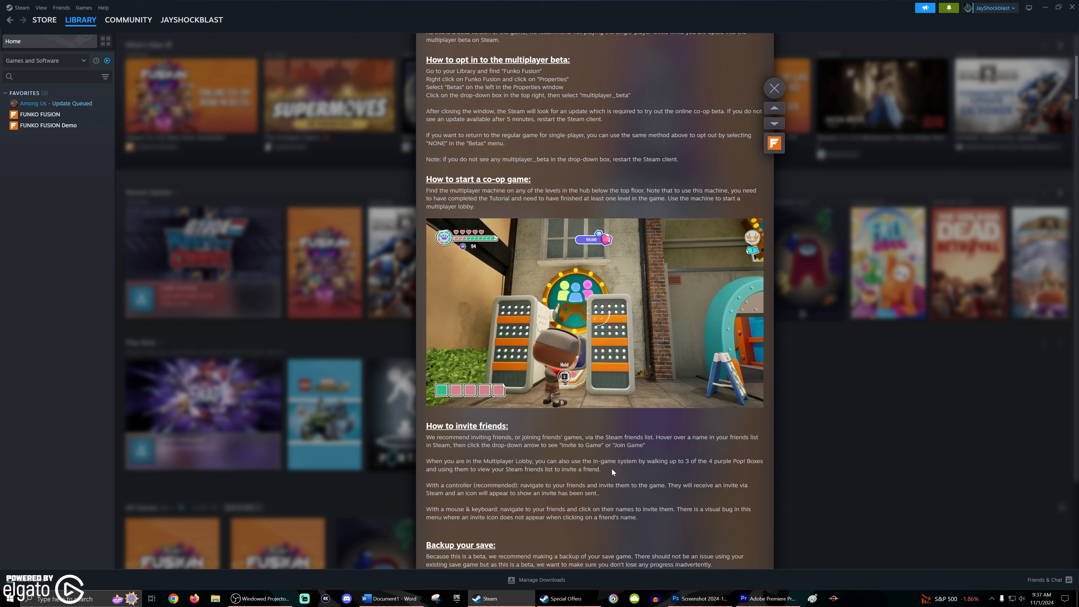
{"action": "mouse_move", "coordinate": [611, 469]}
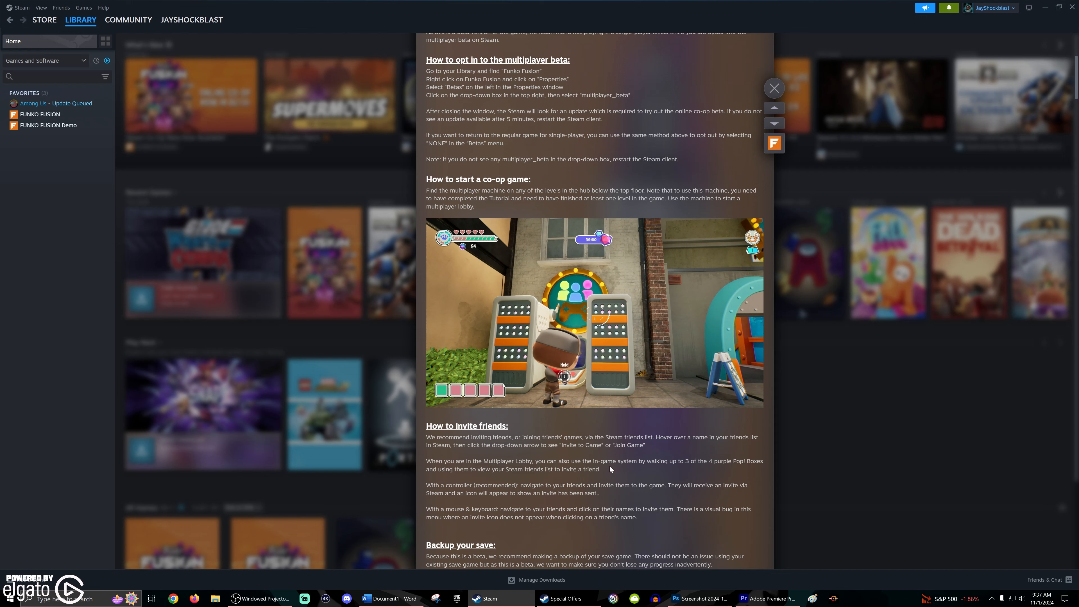
{"action": "mouse_move", "coordinate": [667, 458]}
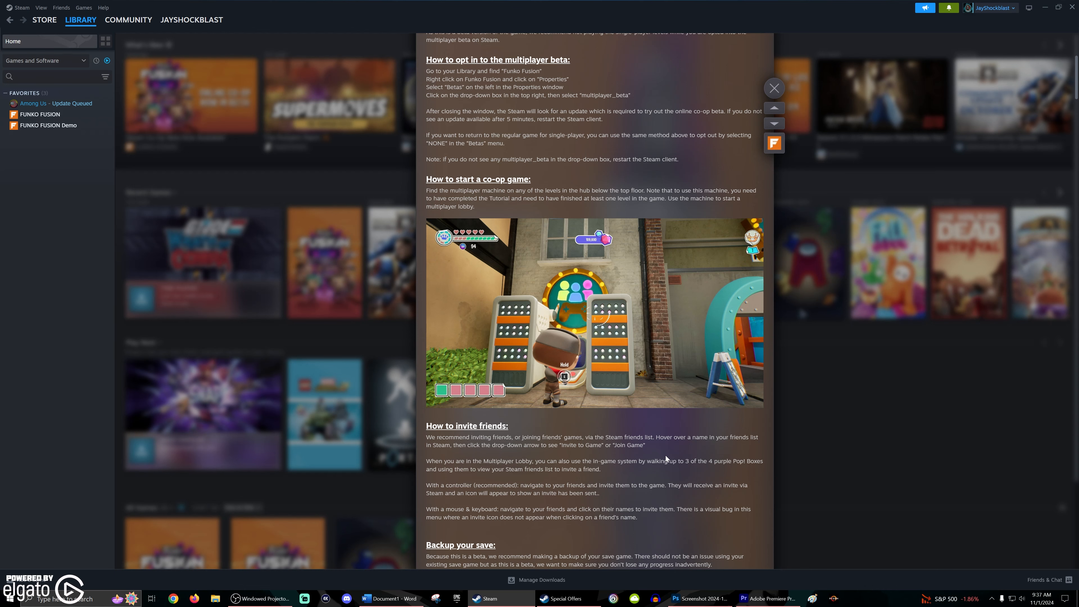
{"action": "mouse_move", "coordinate": [680, 447]}
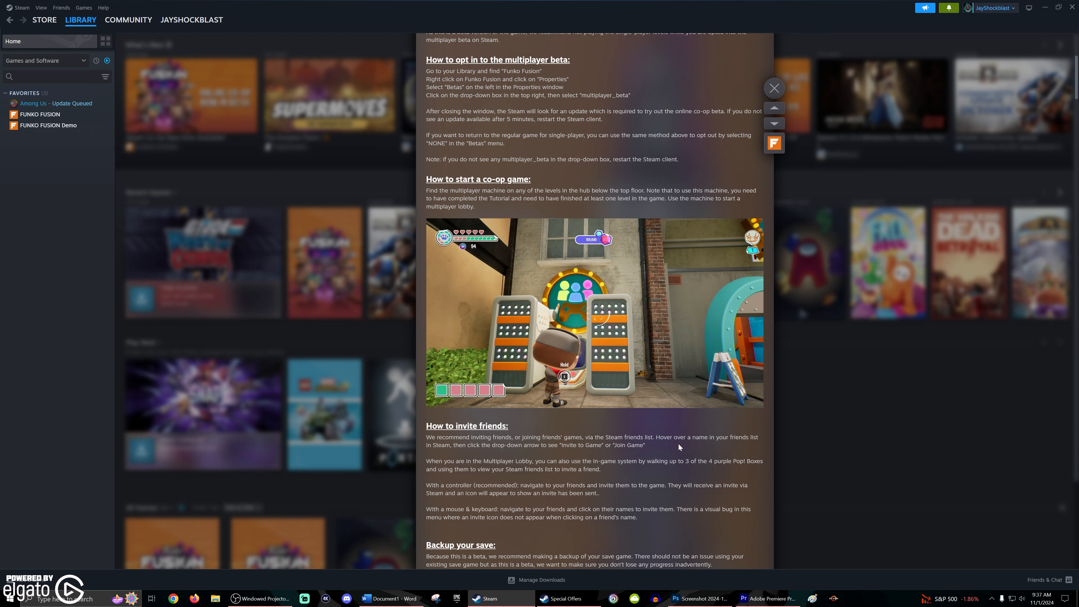
{"action": "mouse_move", "coordinate": [680, 448]}
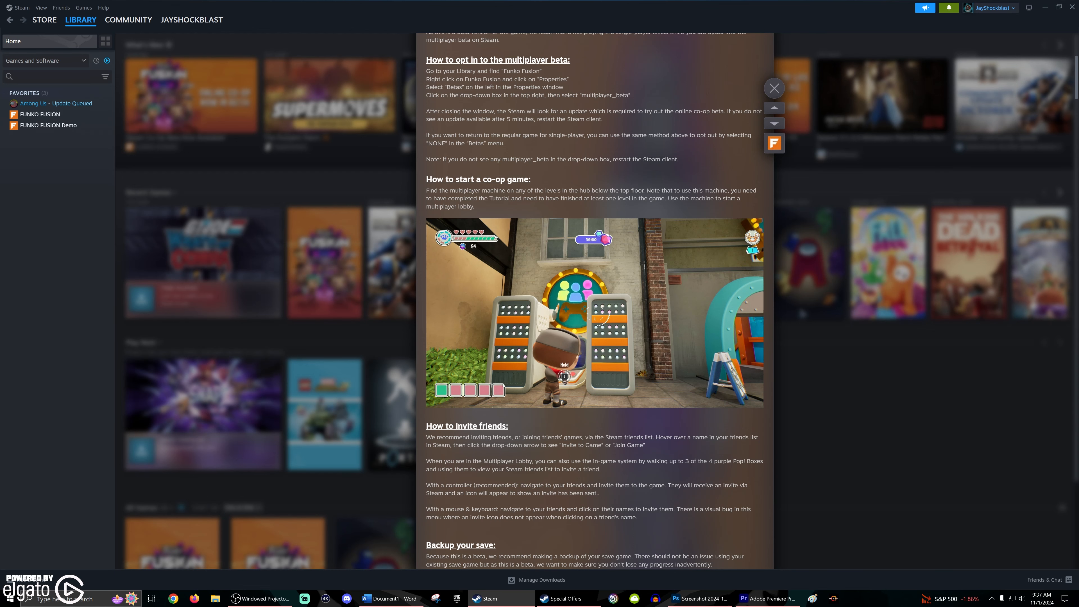
{"action": "scroll", "scroll_direction": "down", "scroll_amount": 3}
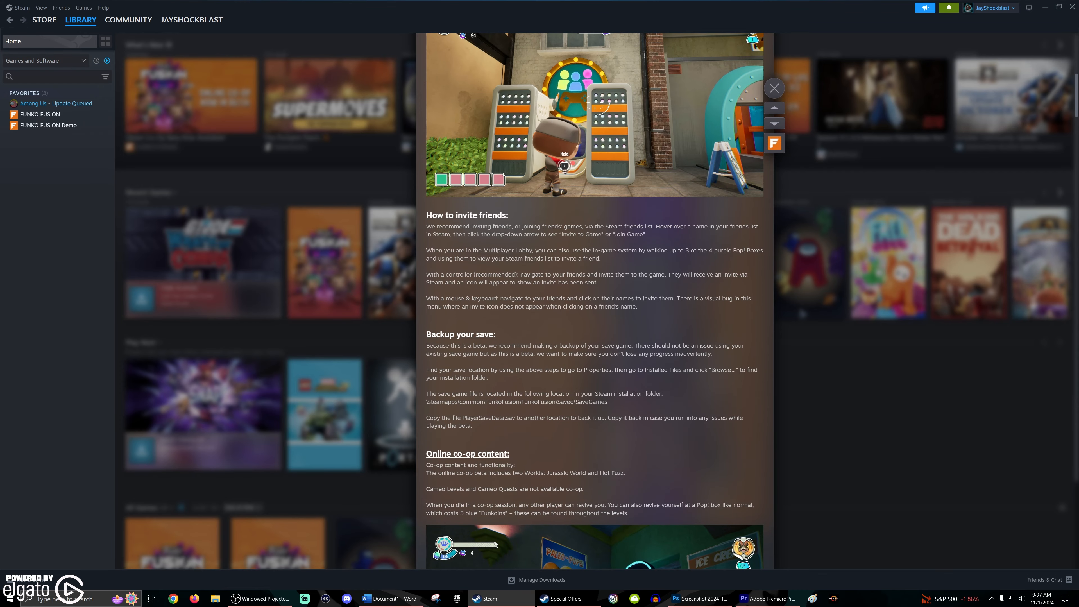
{"action": "mouse_move", "coordinate": [484, 369]}
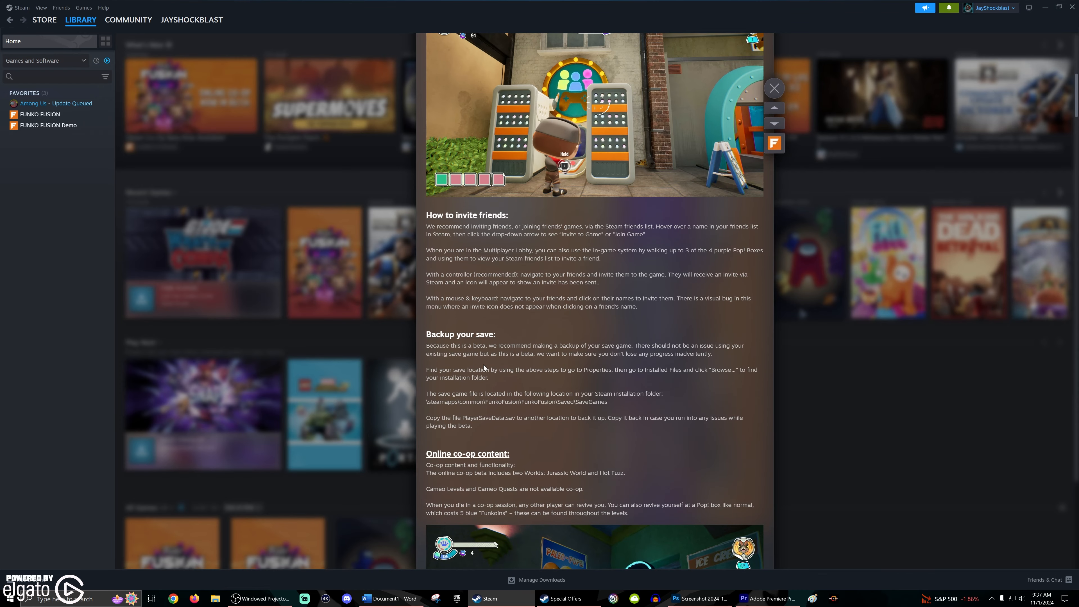
{"action": "mouse_move", "coordinate": [592, 441]}
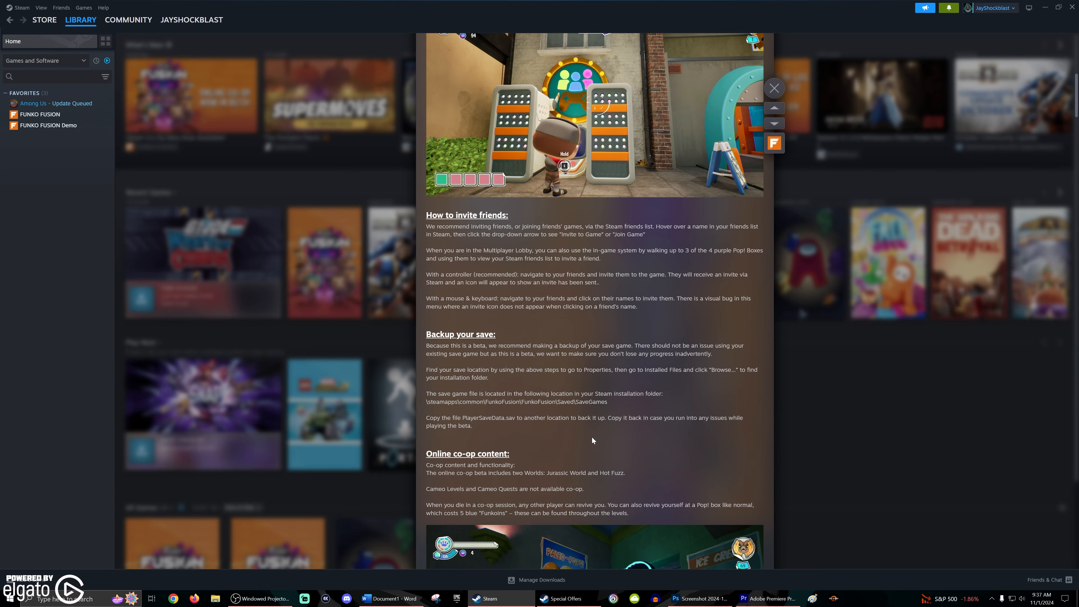
{"action": "scroll", "scroll_direction": "down", "scroll_amount": 3}
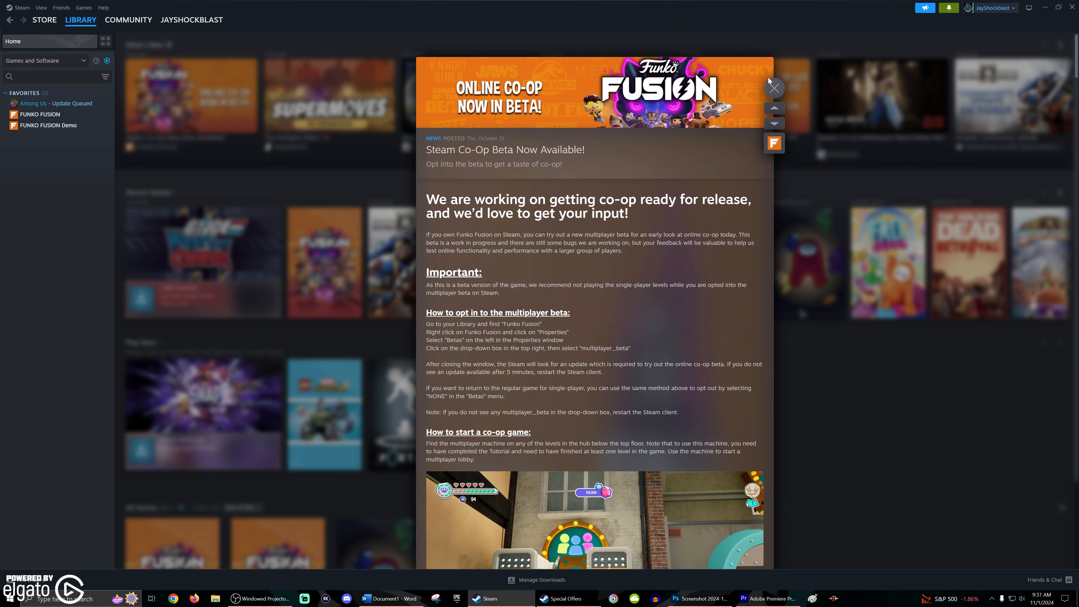
{"action": "left_click", "coordinate": [774, 88]}
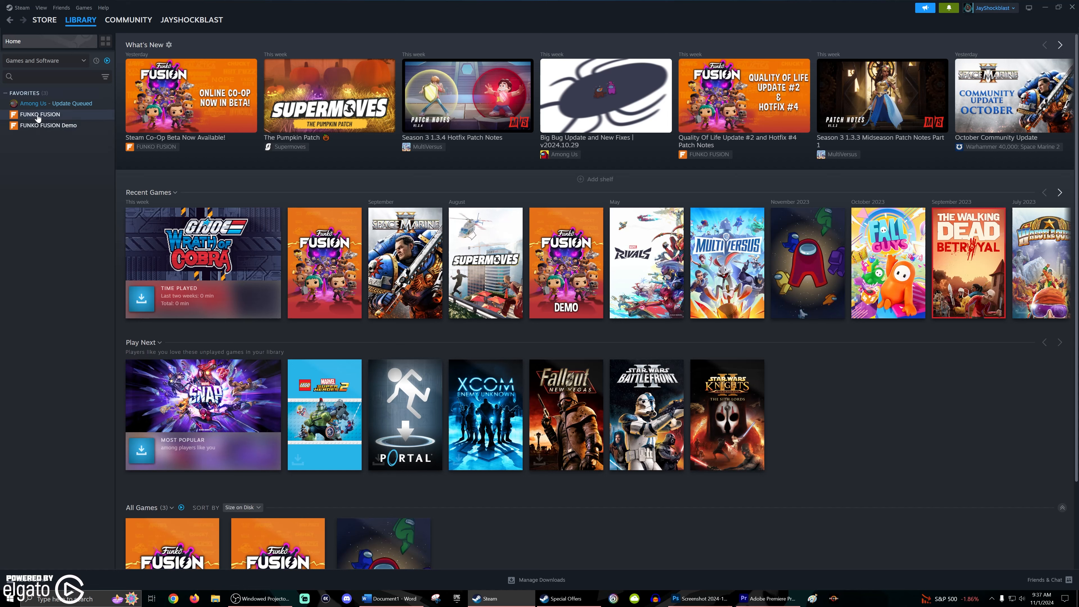
In Funko Fusion's Properties Betas page, set Beta Participation to multiplayer_beta
{"action": "right_click", "coordinate": [39, 115]}
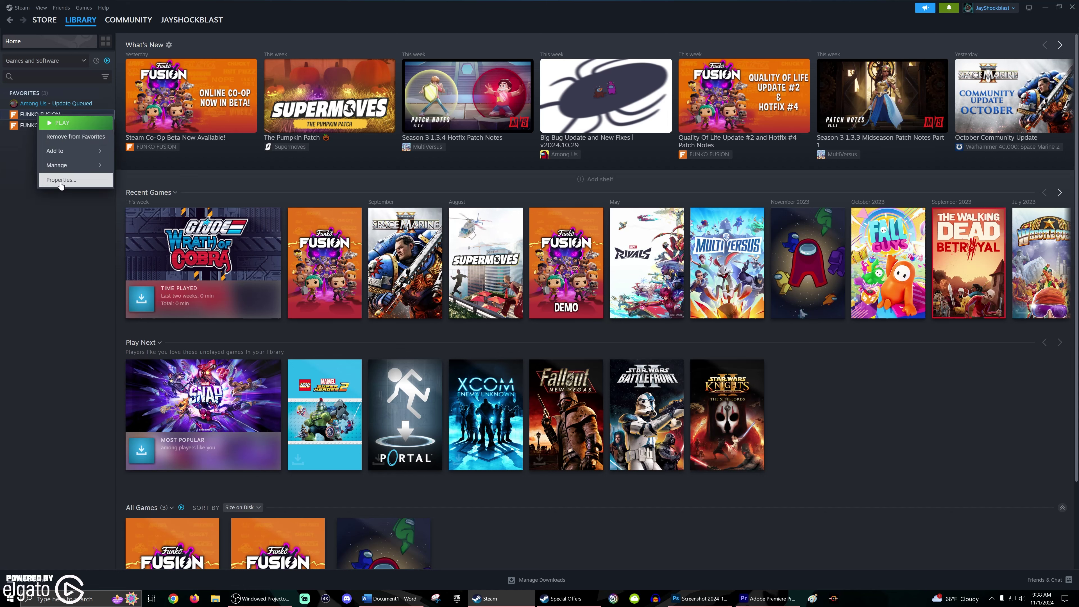
{"action": "left_click", "coordinate": [61, 180]}
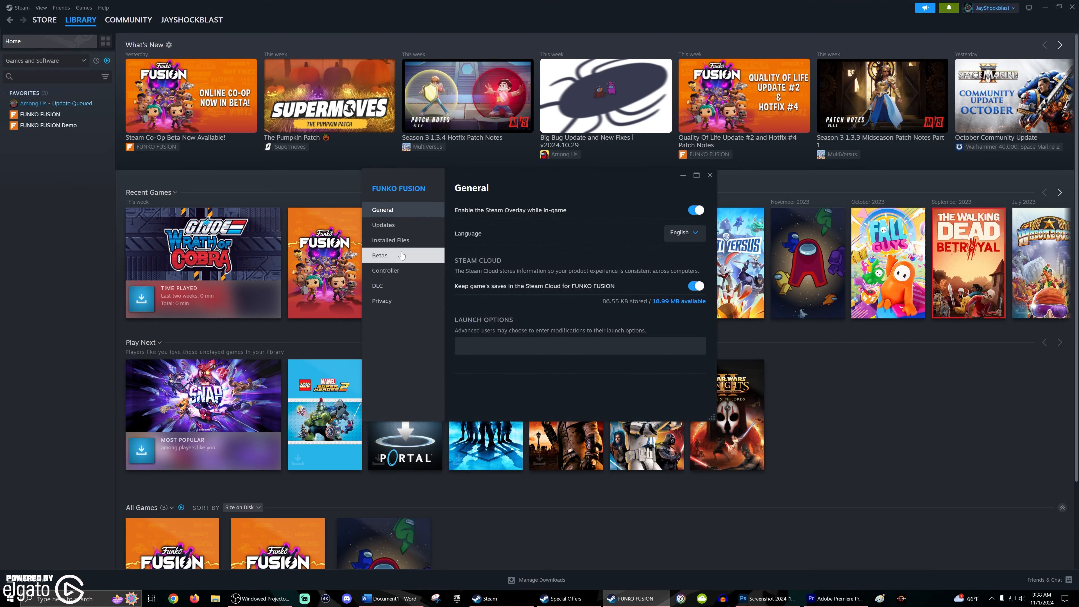
{"action": "left_click", "coordinate": [380, 255]}
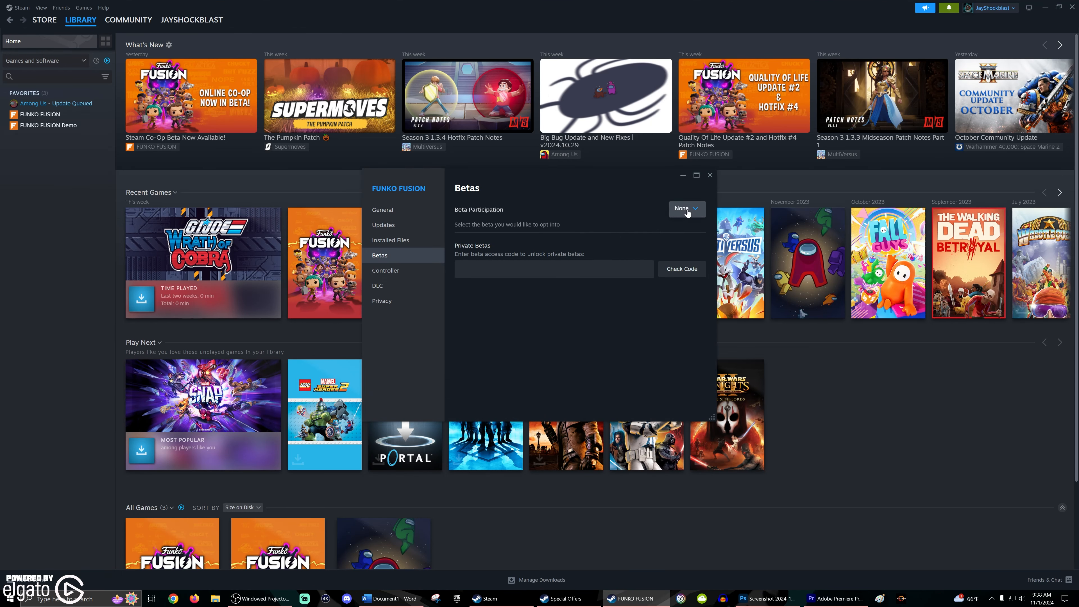
{"action": "left_click", "coordinate": [686, 209]}
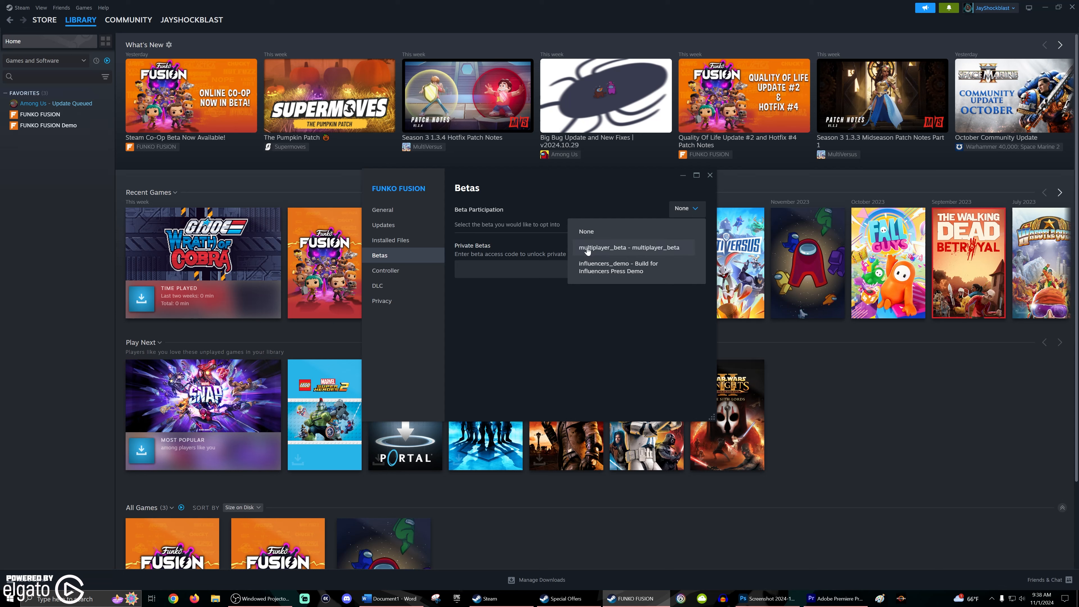
{"action": "mouse_move", "coordinate": [664, 251]}
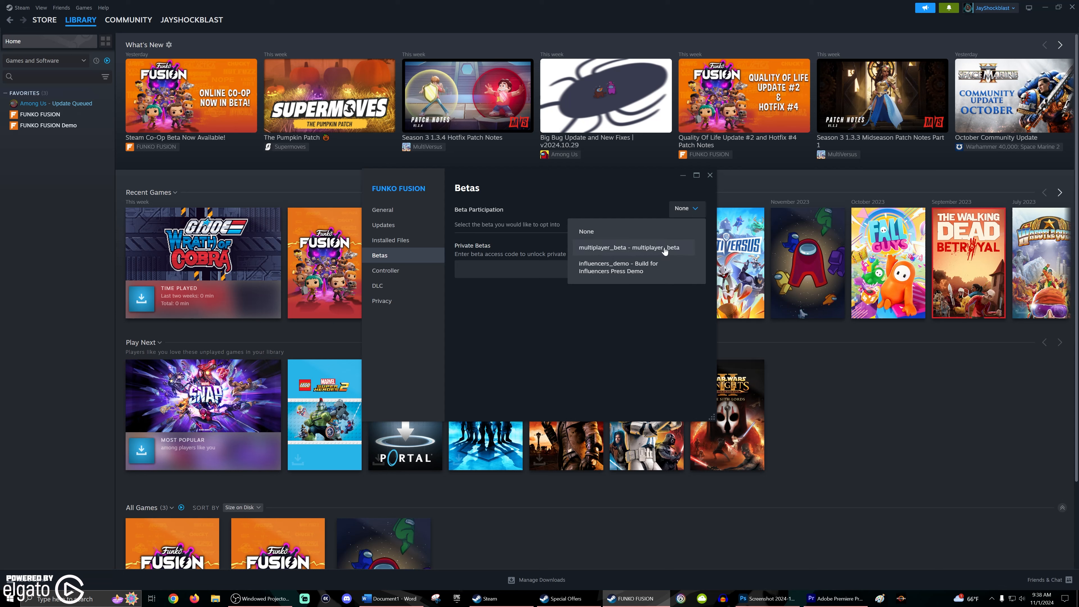
{"action": "left_click", "coordinate": [629, 248]}
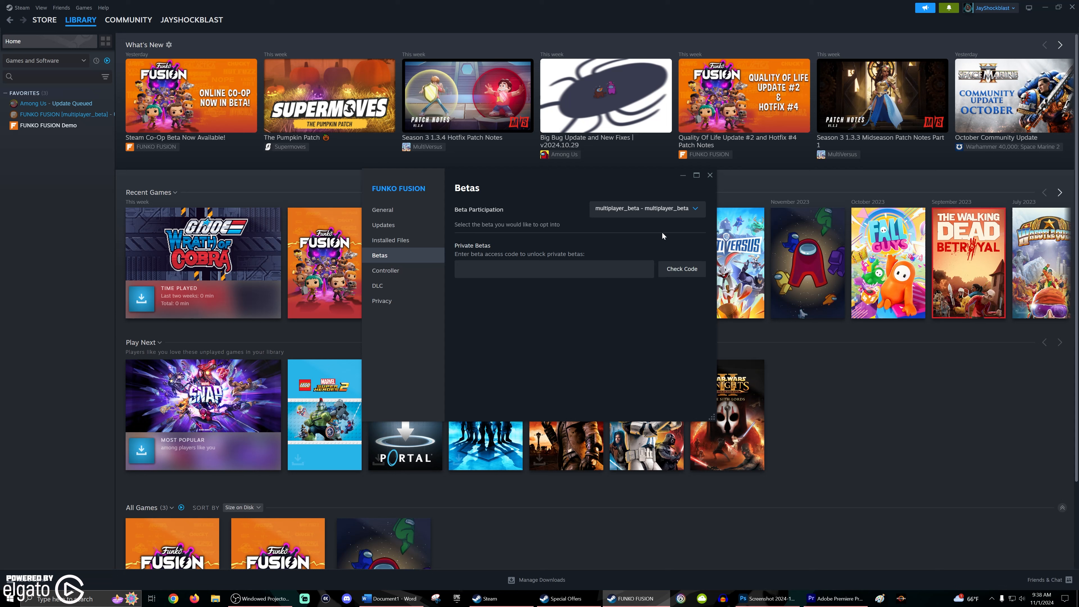
{"action": "mouse_move", "coordinate": [701, 209]}
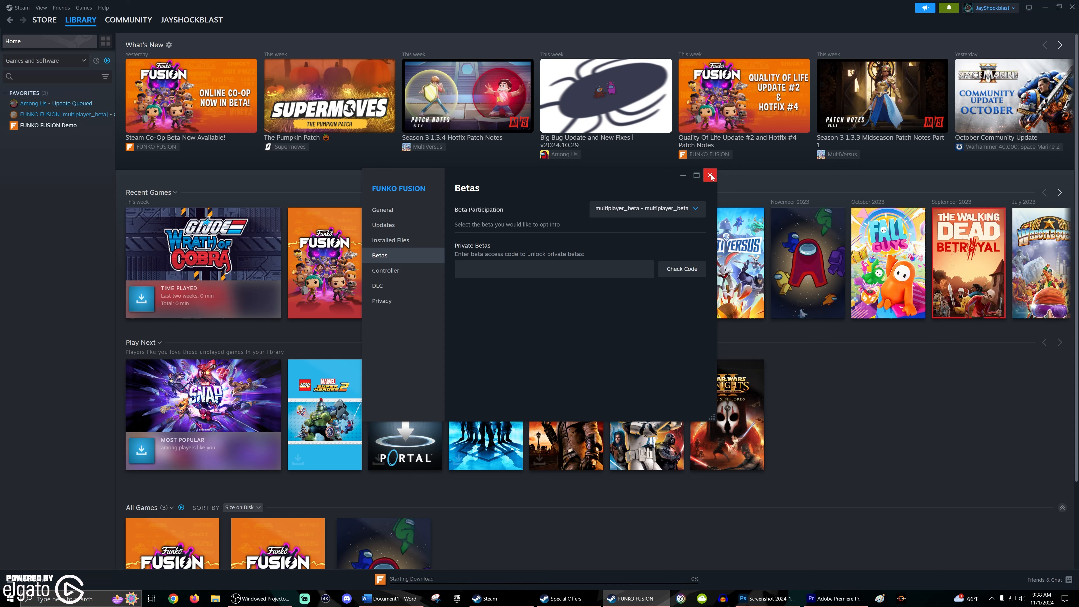
{"action": "left_click", "coordinate": [710, 176]}
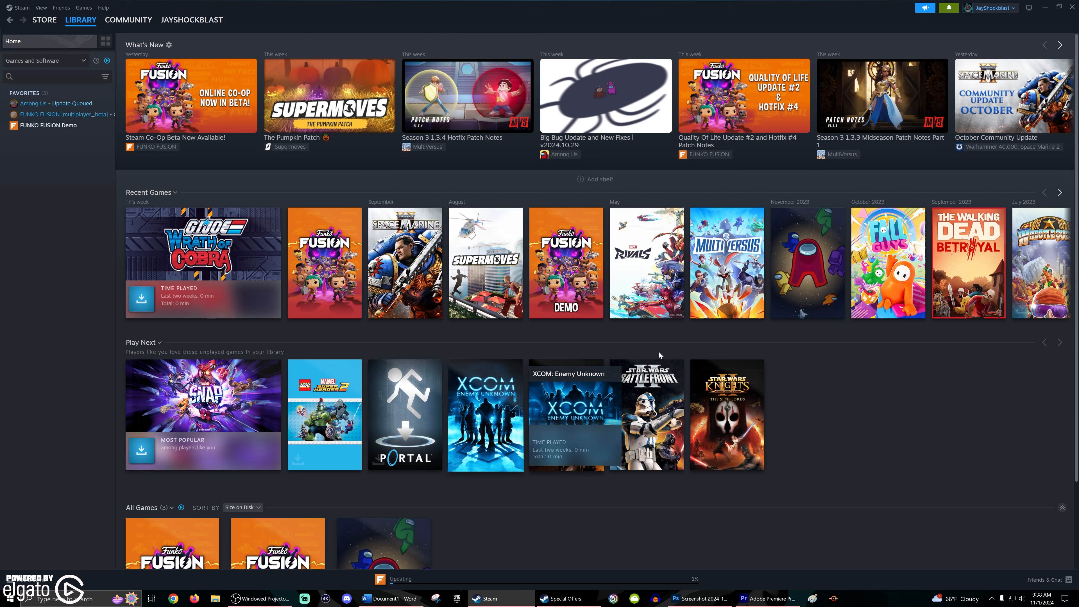
{"action": "mouse_move", "coordinate": [861, 364]}
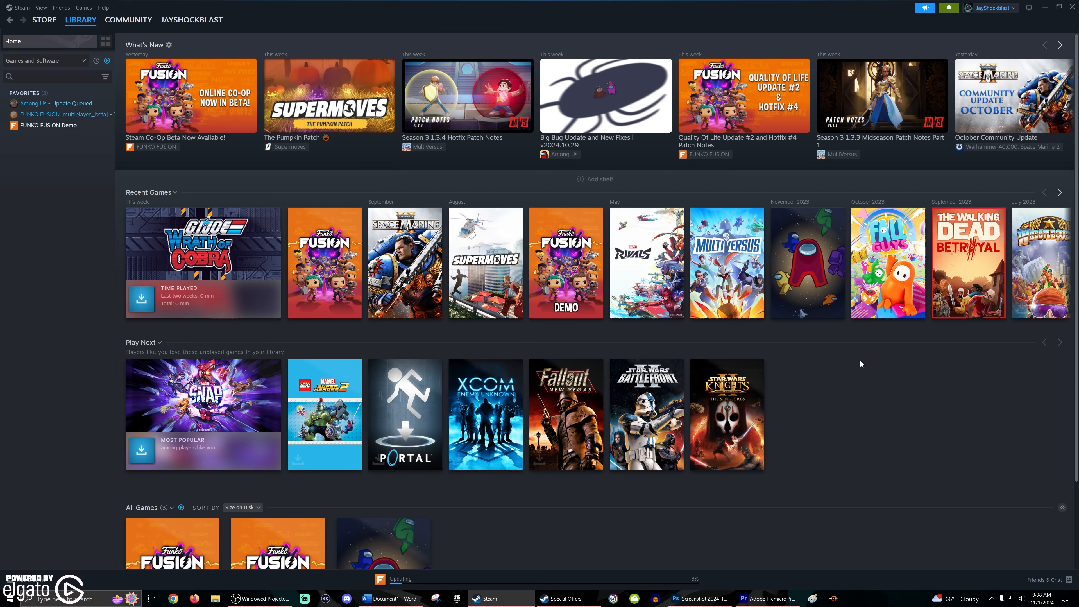
{"action": "mouse_move", "coordinate": [852, 358]}
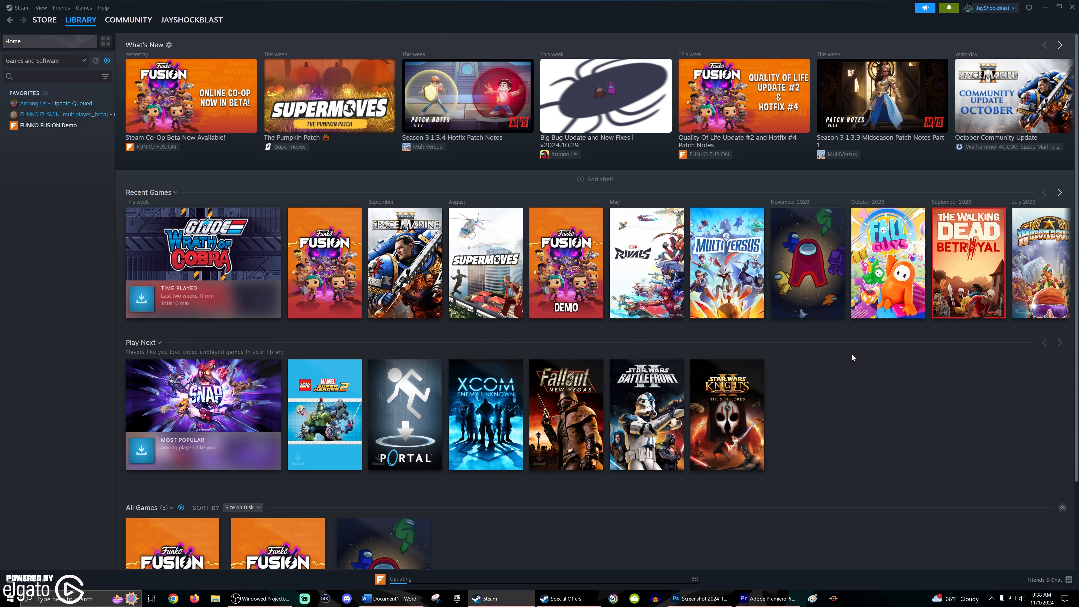
{"action": "mouse_move", "coordinate": [431, 323]}
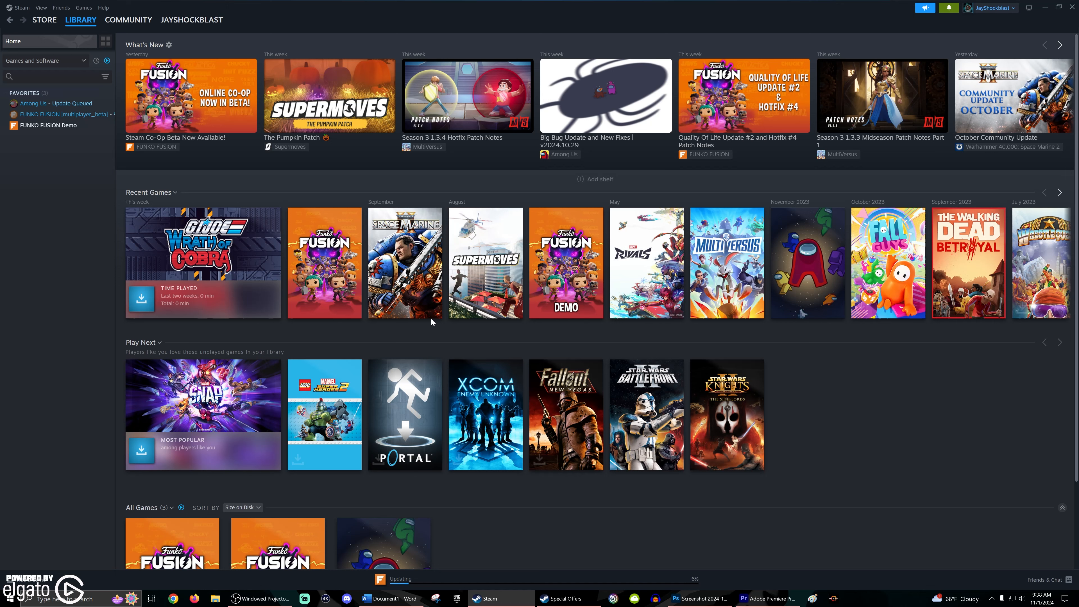
{"action": "mouse_move", "coordinate": [193, 139]}
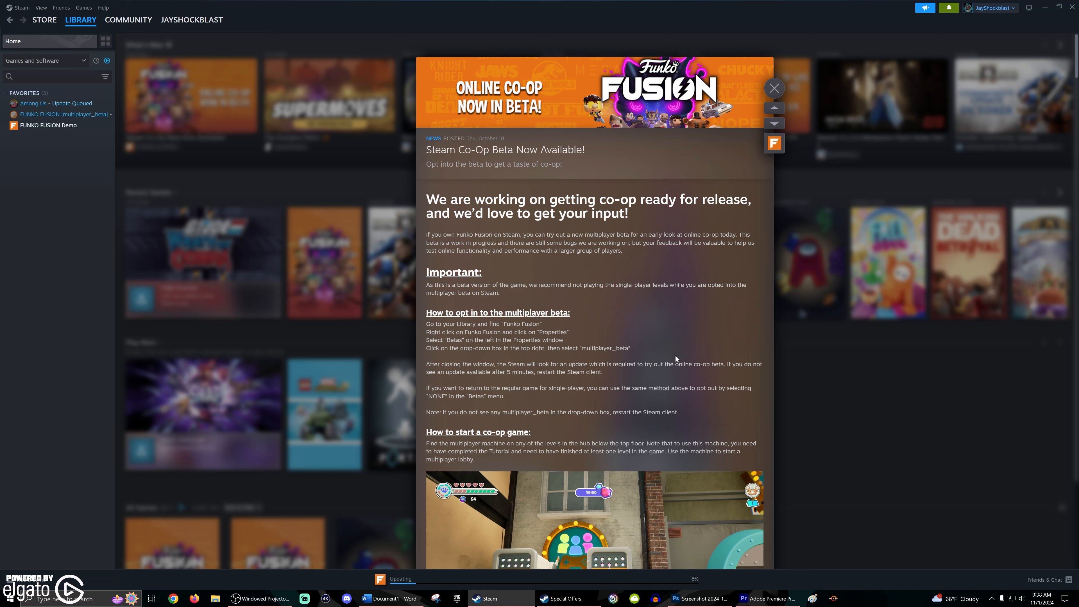
{"action": "mouse_move", "coordinate": [655, 358]}
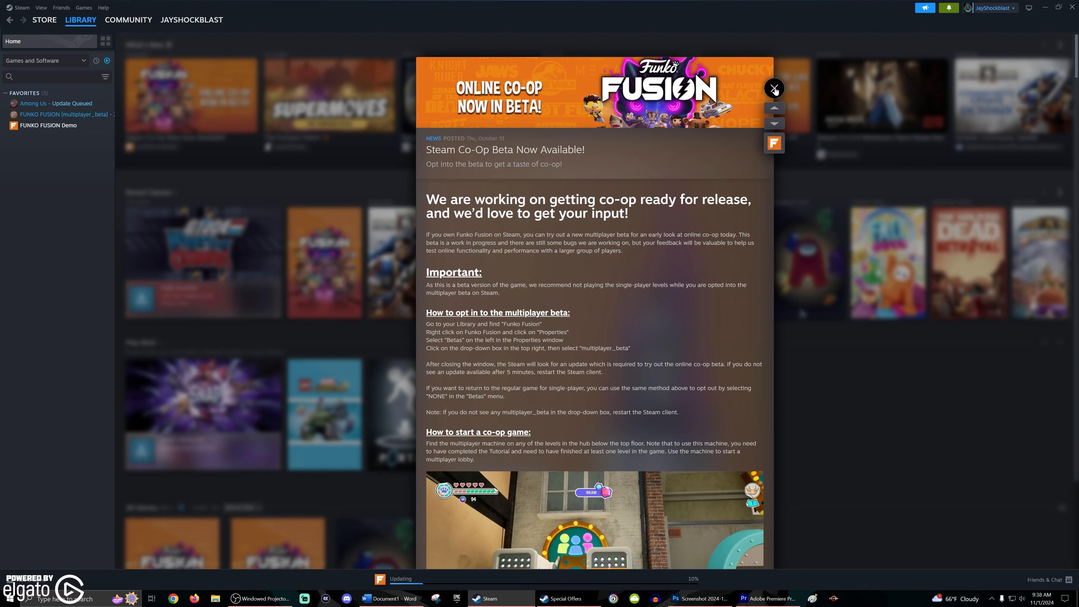
Close the co-op beta news article and show Funko Fusion's library page
{"action": "left_click", "coordinate": [775, 87]}
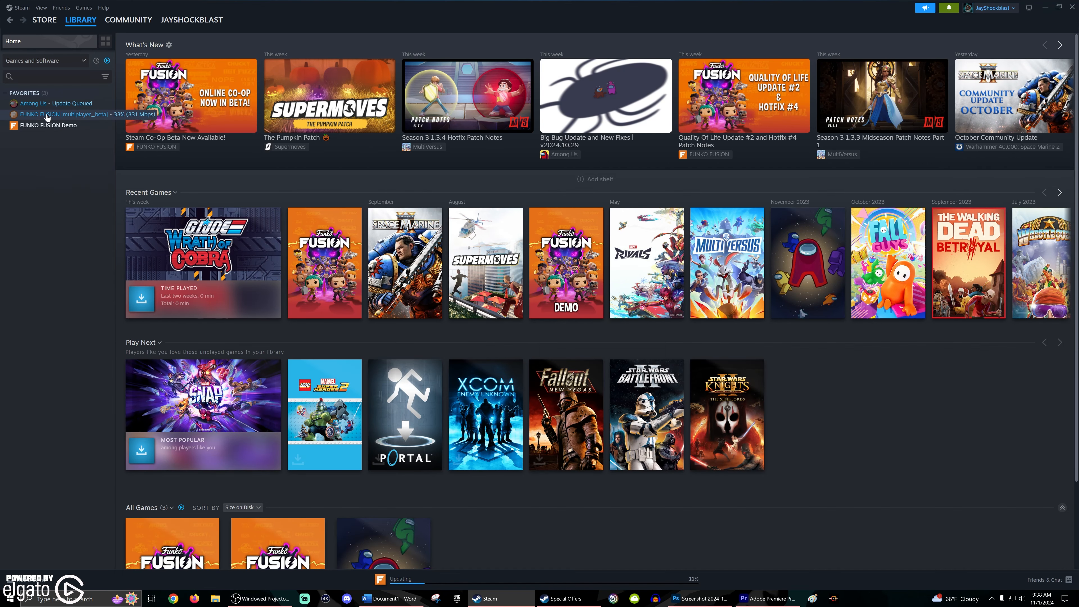
{"action": "left_click", "coordinate": [56, 115]}
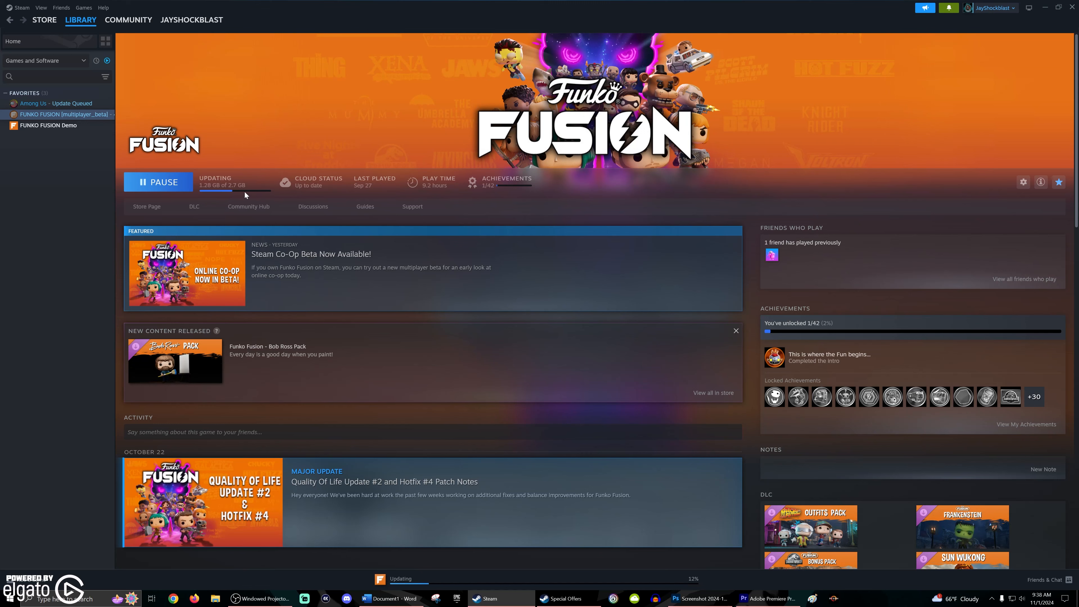
{"action": "mouse_move", "coordinate": [253, 200]}
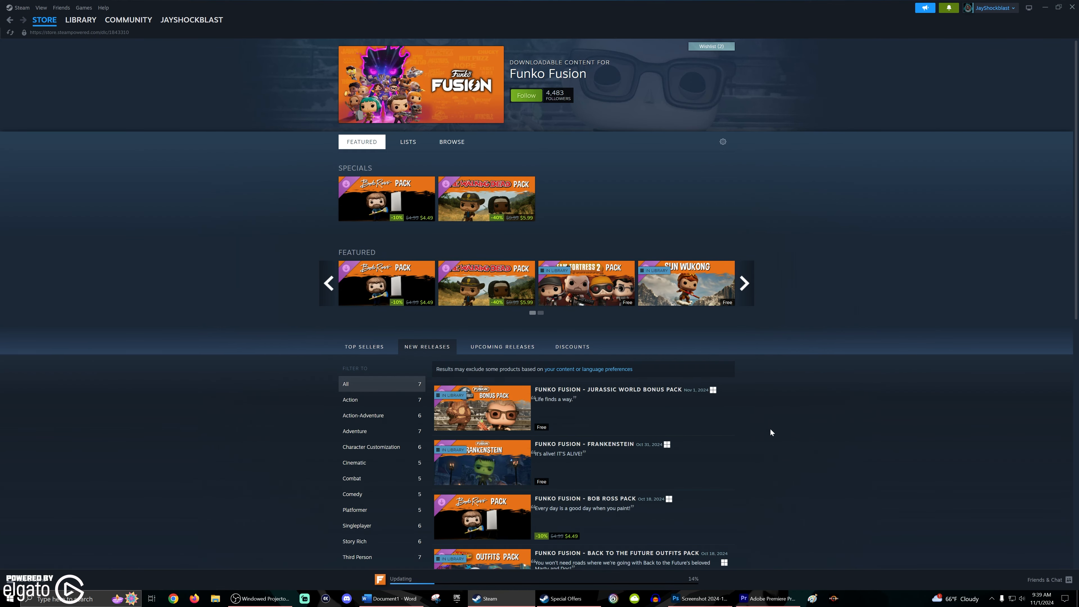
{"action": "scroll", "scroll_direction": "down", "scroll_amount": 3}
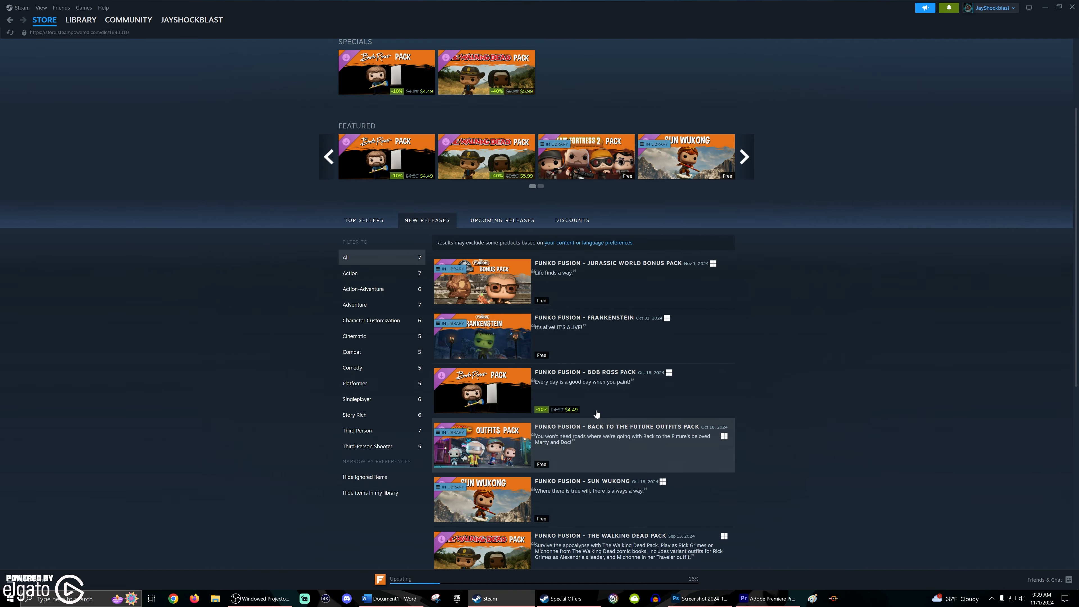
{"action": "mouse_move", "coordinate": [577, 340]}
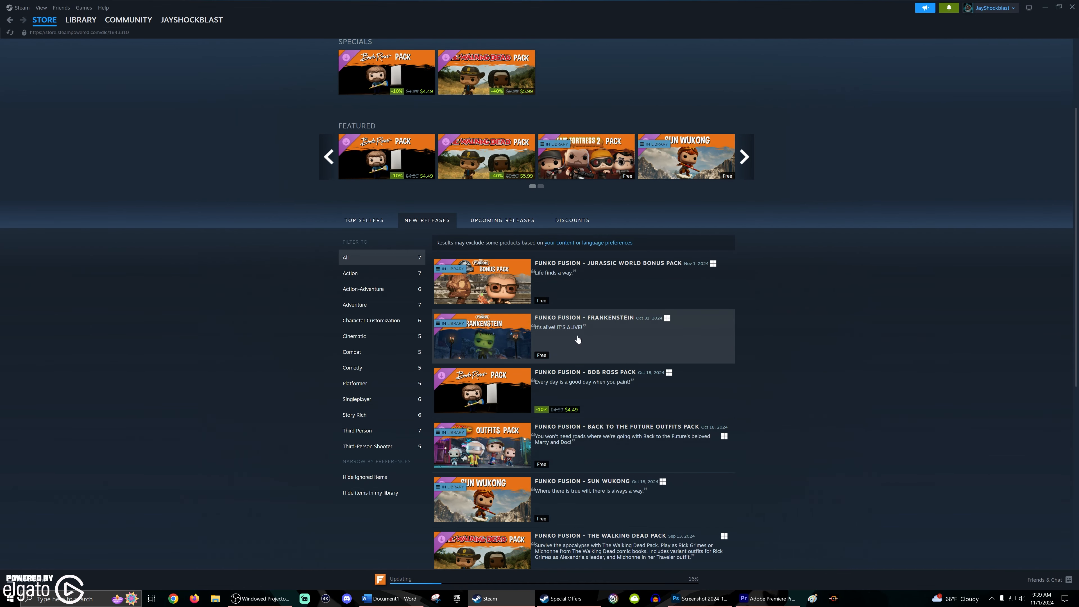
{"action": "mouse_move", "coordinate": [600, 274]}
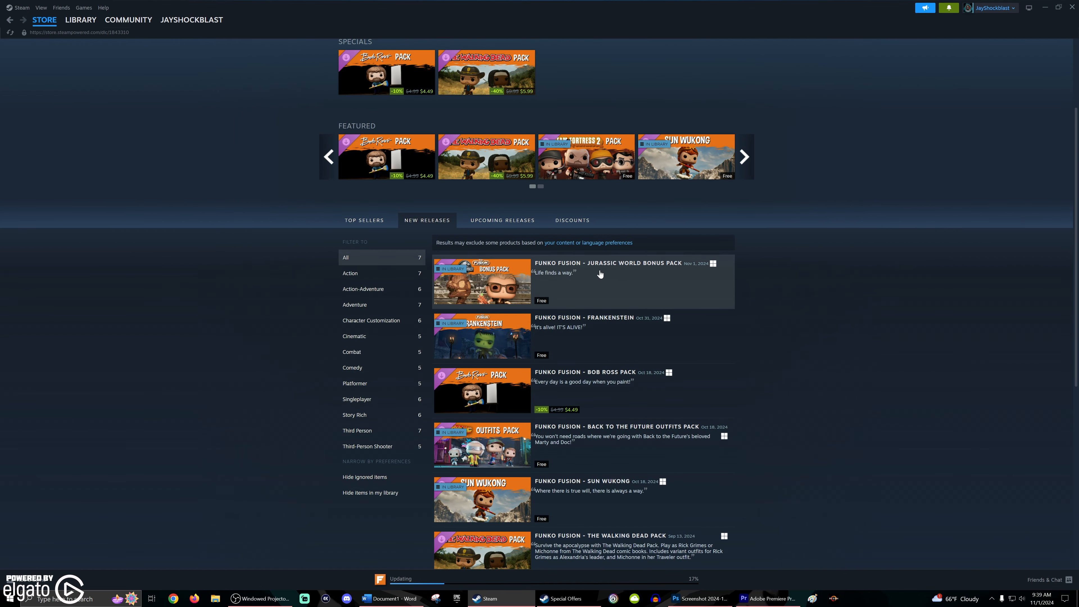
{"action": "mouse_move", "coordinate": [630, 305]}
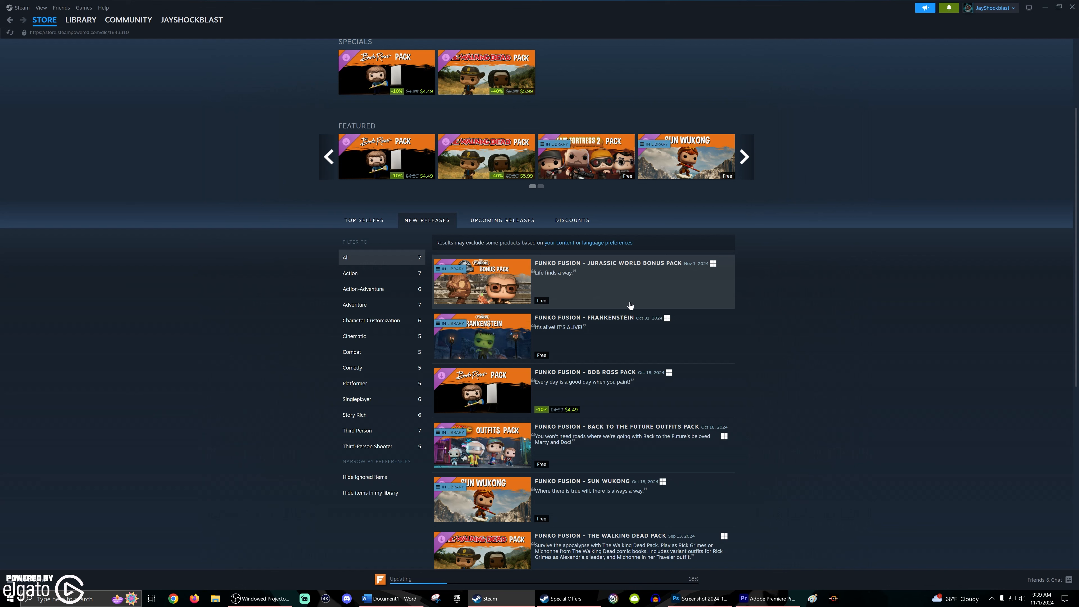
{"action": "mouse_move", "coordinate": [689, 338]}
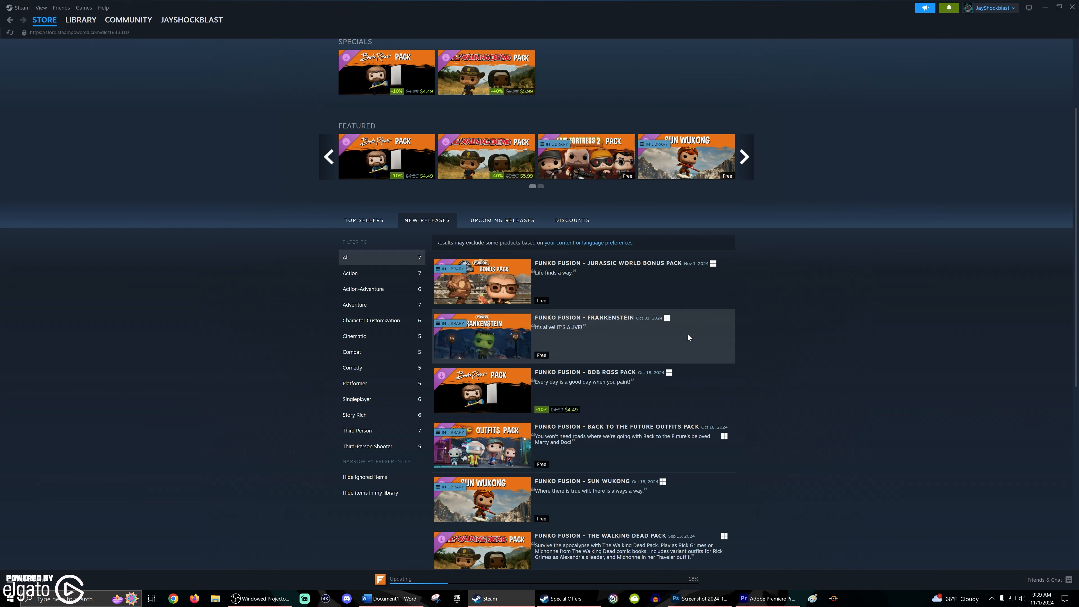
{"action": "mouse_move", "coordinate": [713, 297]}
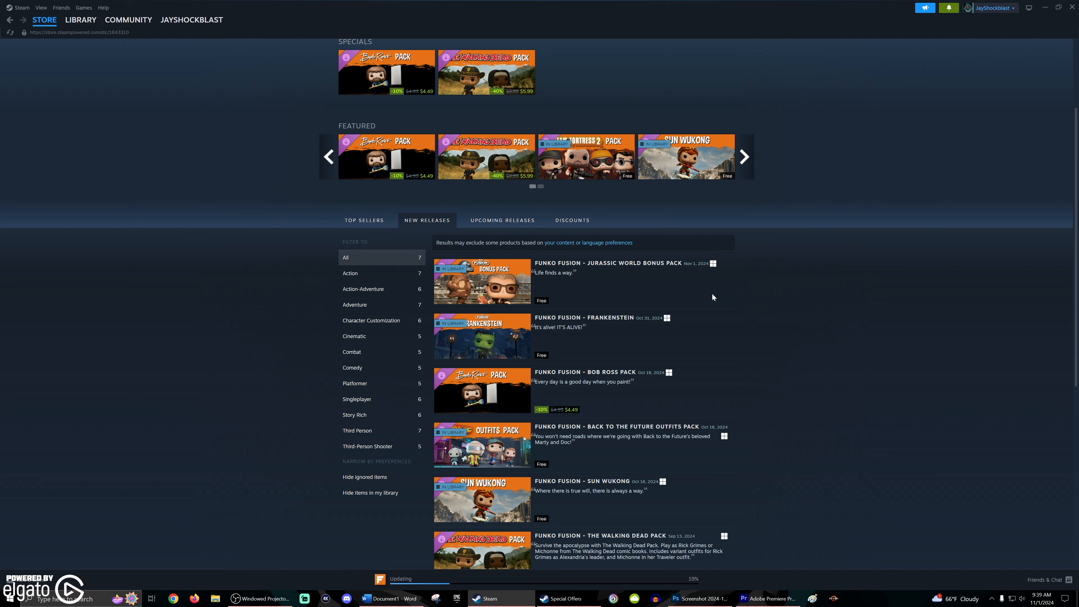
{"action": "scroll", "scroll_direction": "up", "scroll_amount": 3}
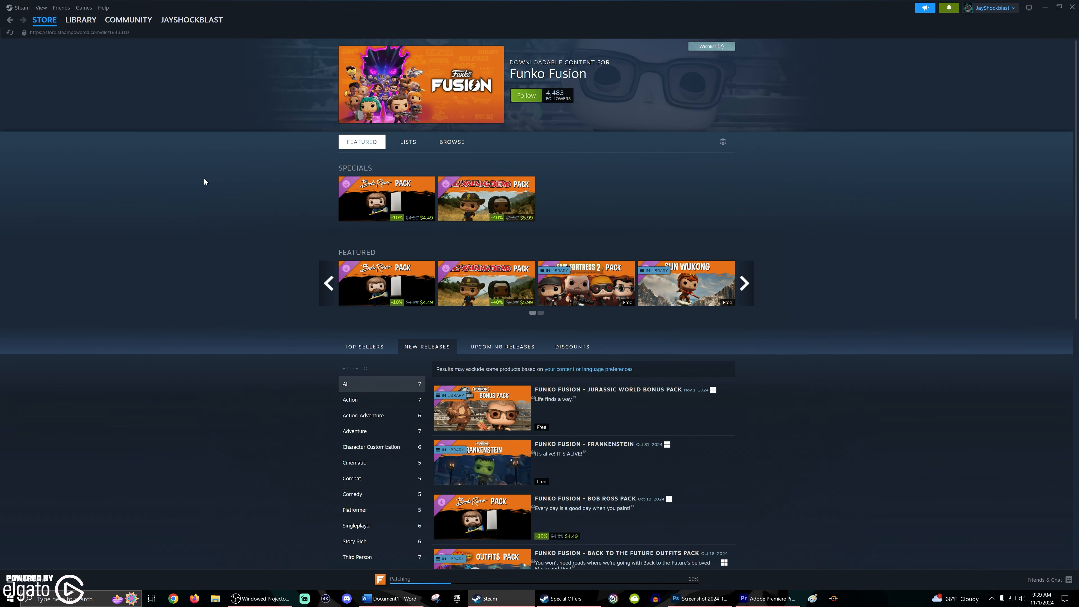
{"action": "left_click", "coordinate": [81, 19]}
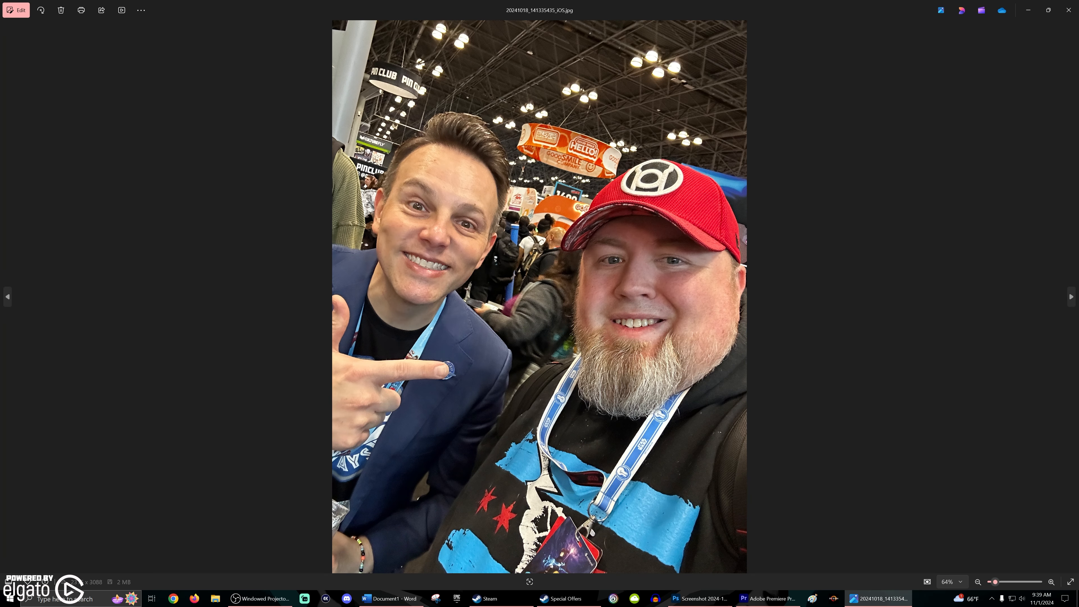
{"action": "mouse_move", "coordinate": [1071, 297]}
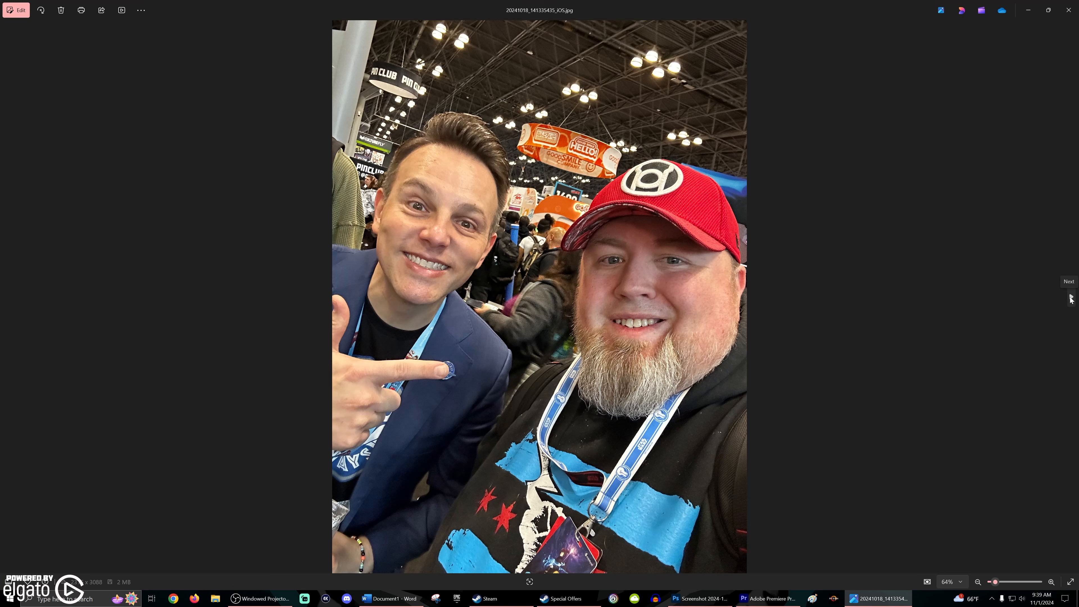
Advance through convention photos past the Skeletor Funko Pop box to the comic-table selfie
{"action": "left_click", "coordinate": [1071, 296]}
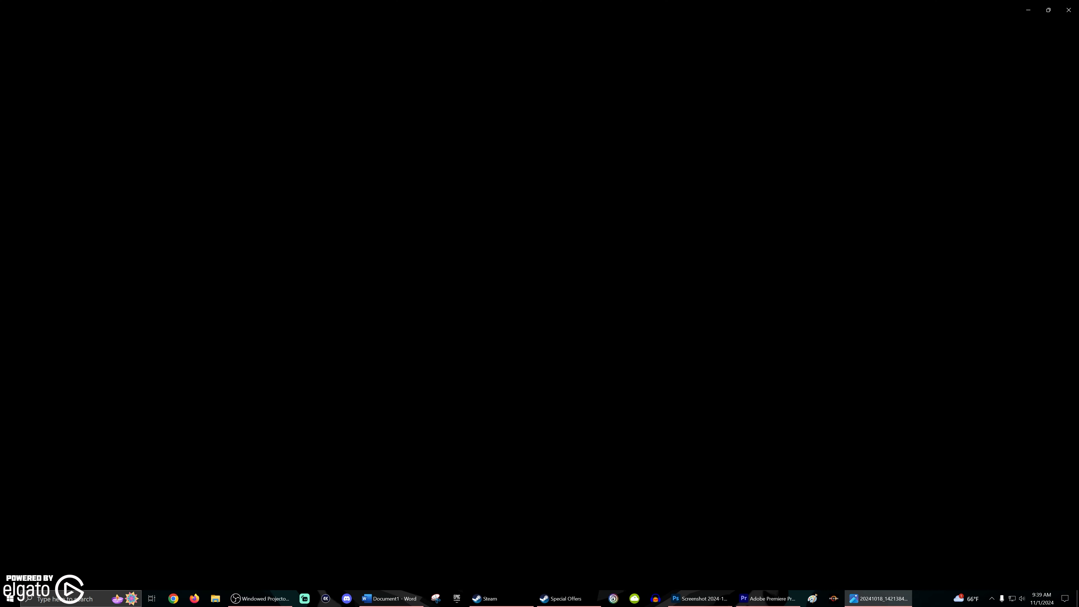
{"action": "left_click", "coordinate": [854, 598]}
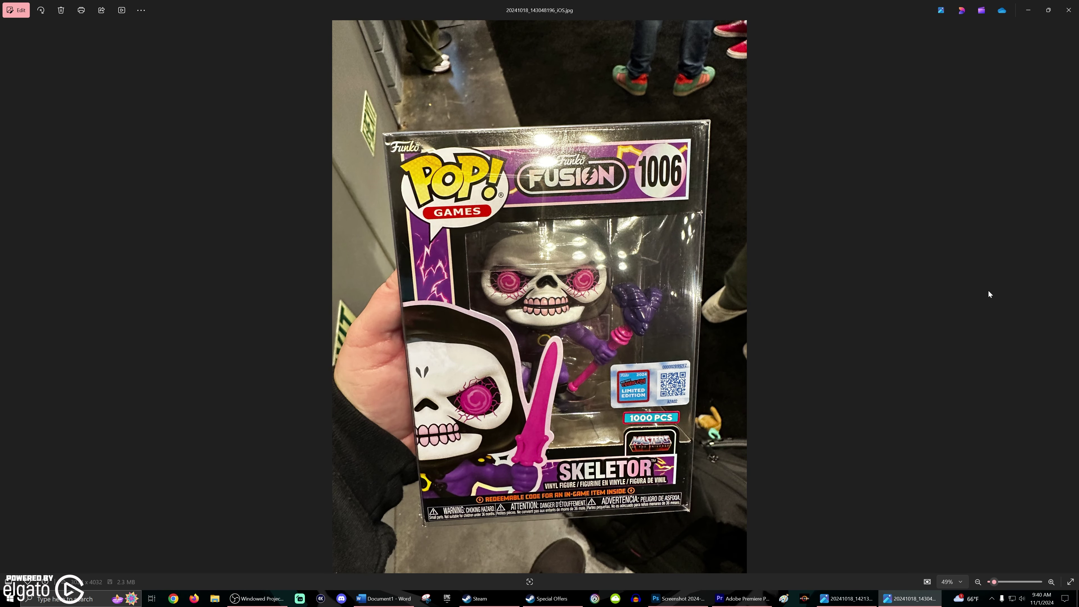
{"action": "mouse_move", "coordinate": [987, 300]}
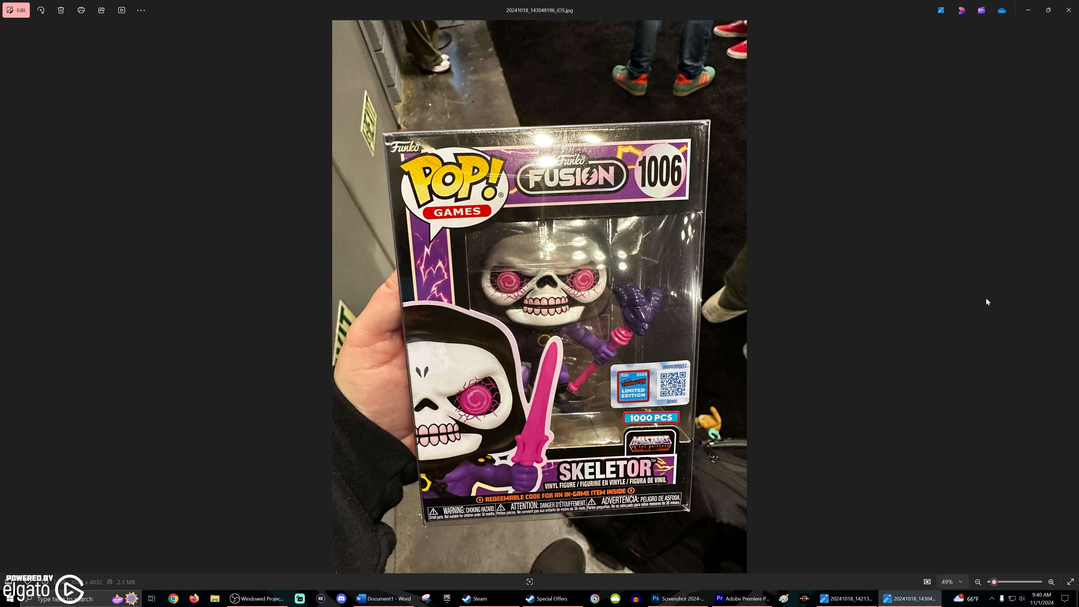
{"action": "mouse_move", "coordinate": [1035, 357]}
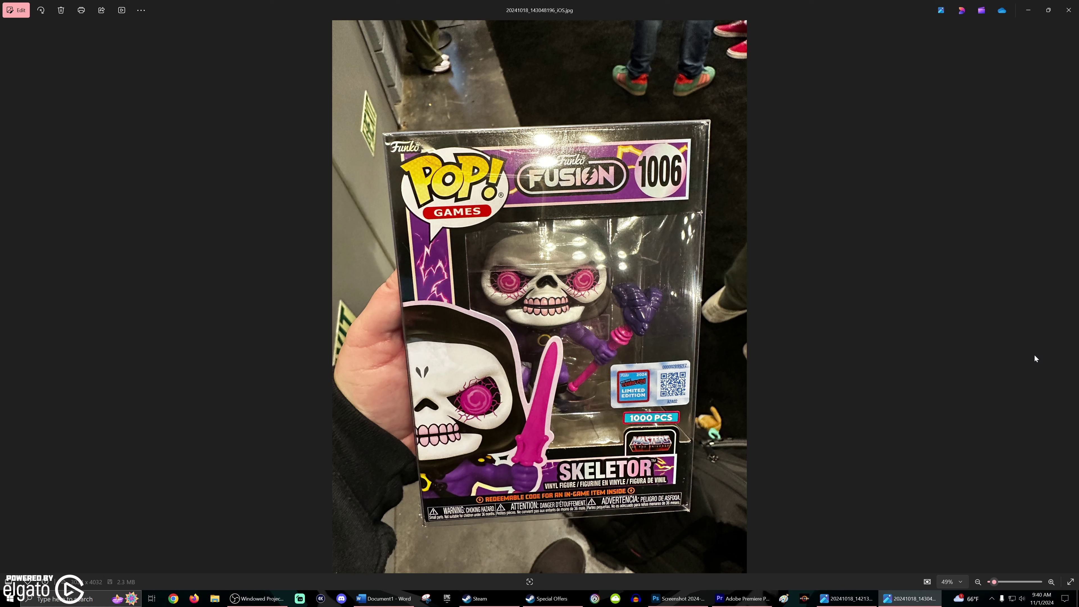
{"action": "mouse_move", "coordinate": [1072, 301]}
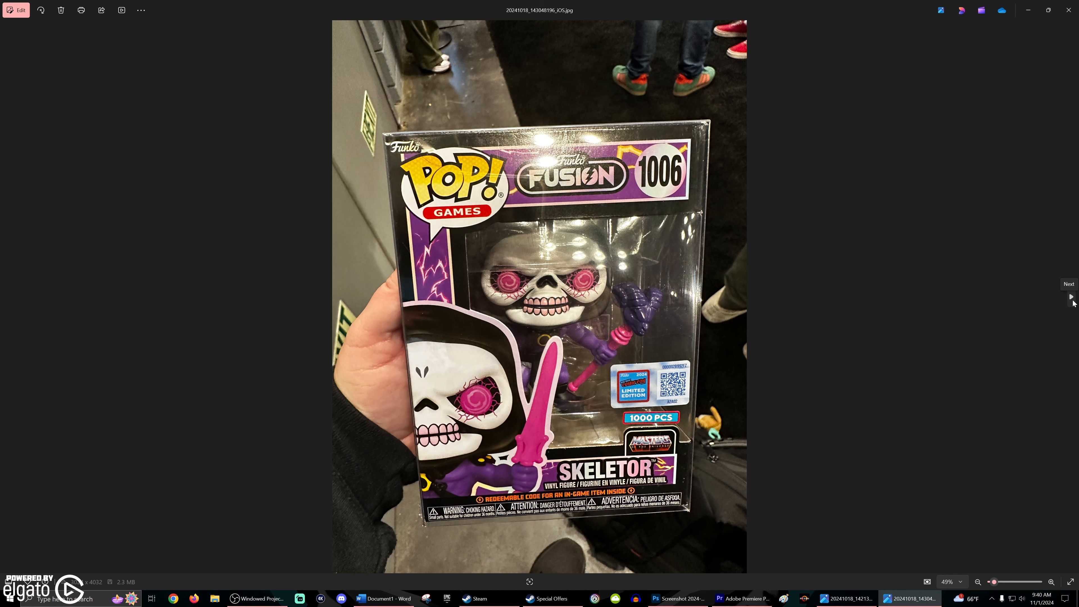
{"action": "left_click", "coordinate": [1071, 297]}
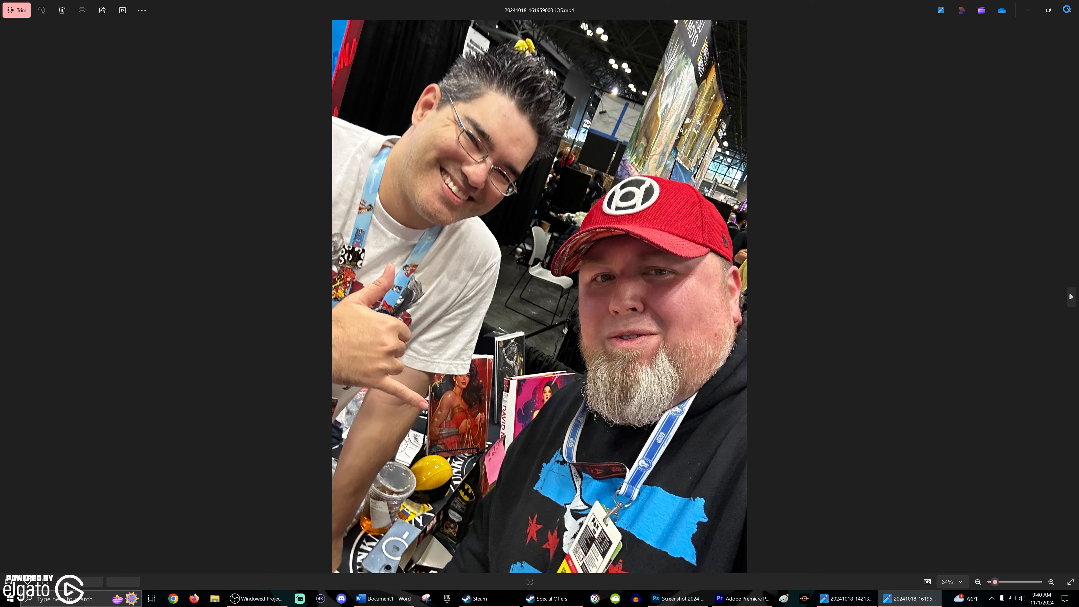
{"action": "mouse_move", "coordinate": [1070, 31]}
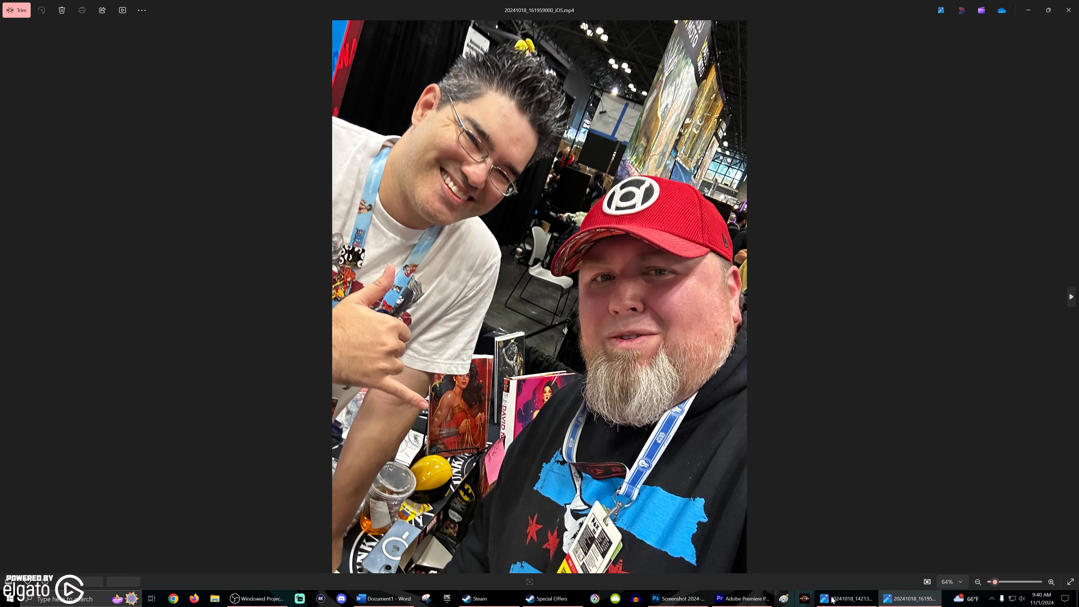
Close the Photos window from the taskbar and force the unresponsive viewer to quit
{"action": "right_click", "coordinate": [907, 598]}
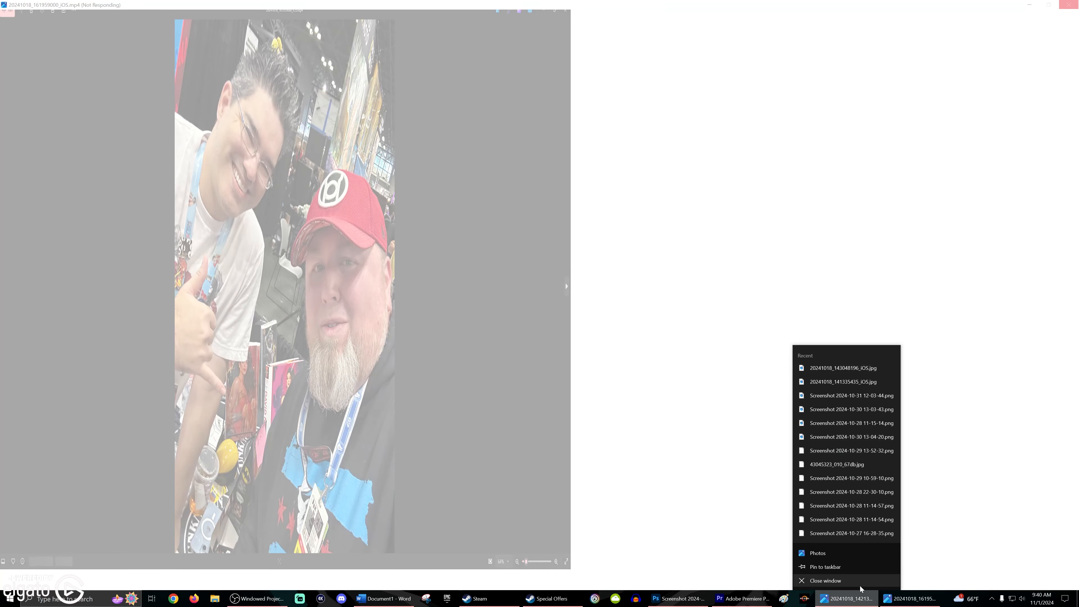
{"action": "left_click", "coordinate": [825, 580]}
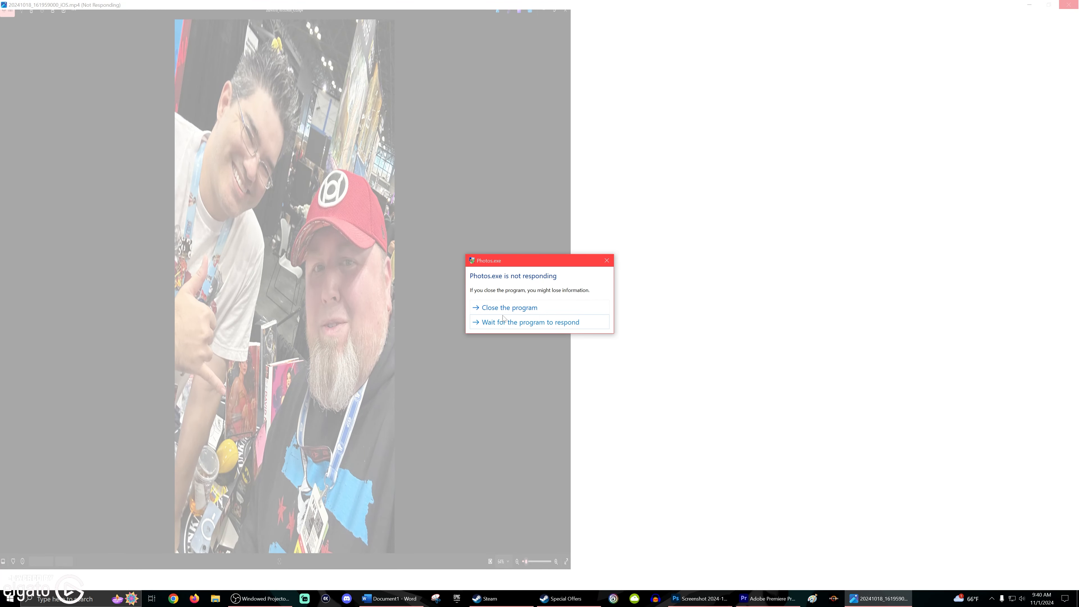
{"action": "left_click", "coordinate": [509, 308]}
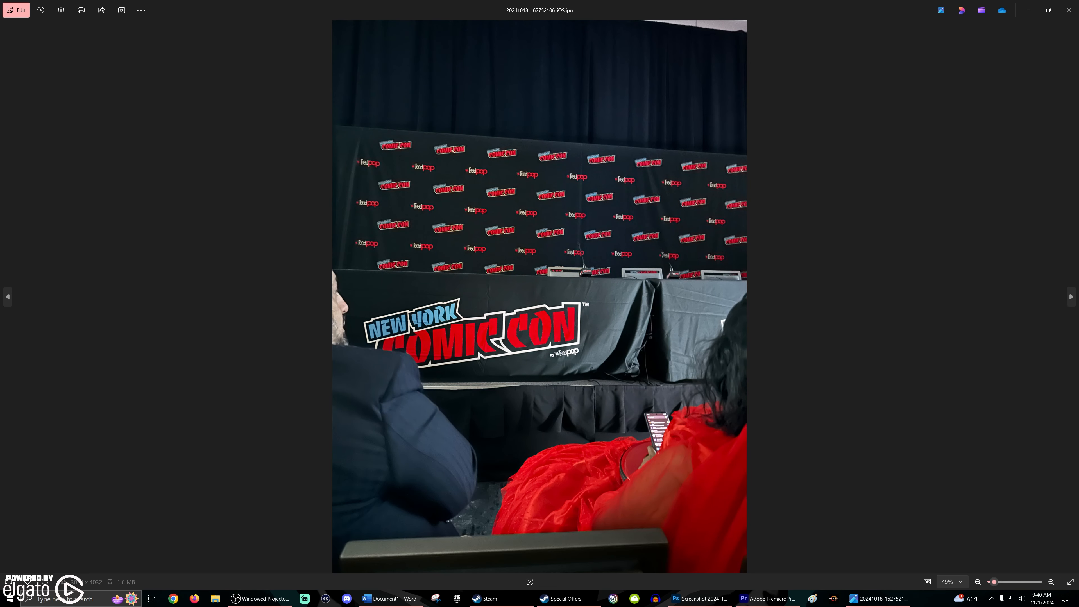
{"action": "mouse_move", "coordinate": [1071, 297]}
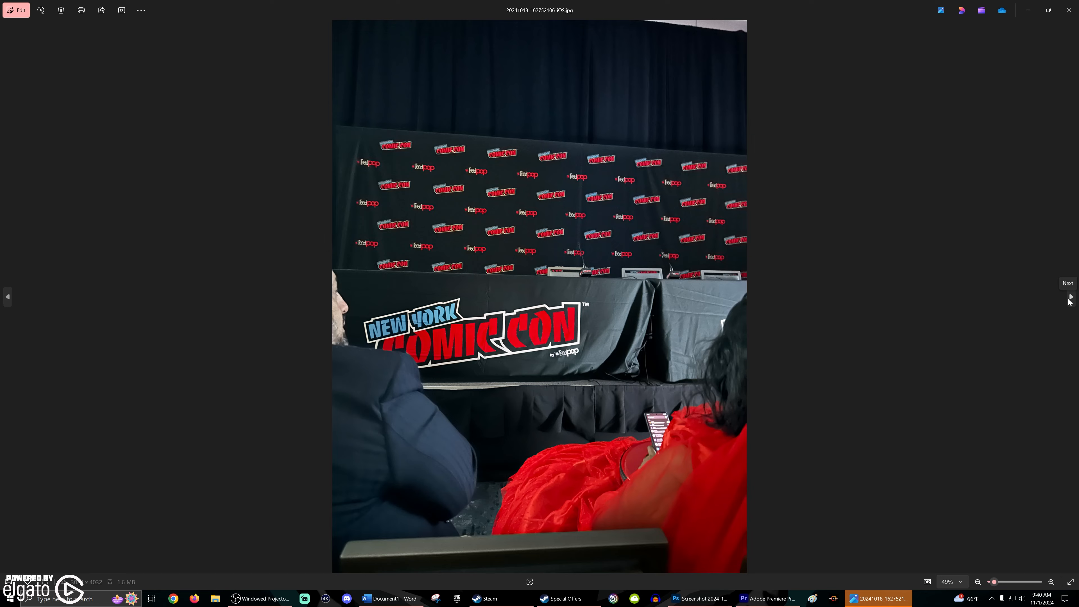
Step forward through the New York Comic Con panel photos to the Invincible slide
{"action": "left_click", "coordinate": [1071, 297]}
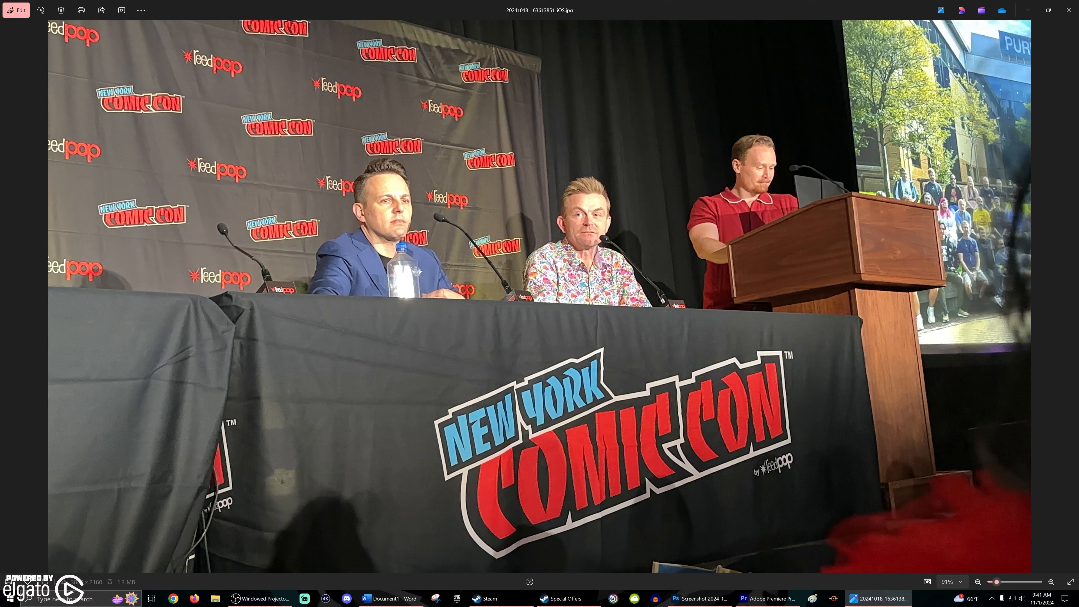
{"action": "mouse_move", "coordinate": [1005, 203]}
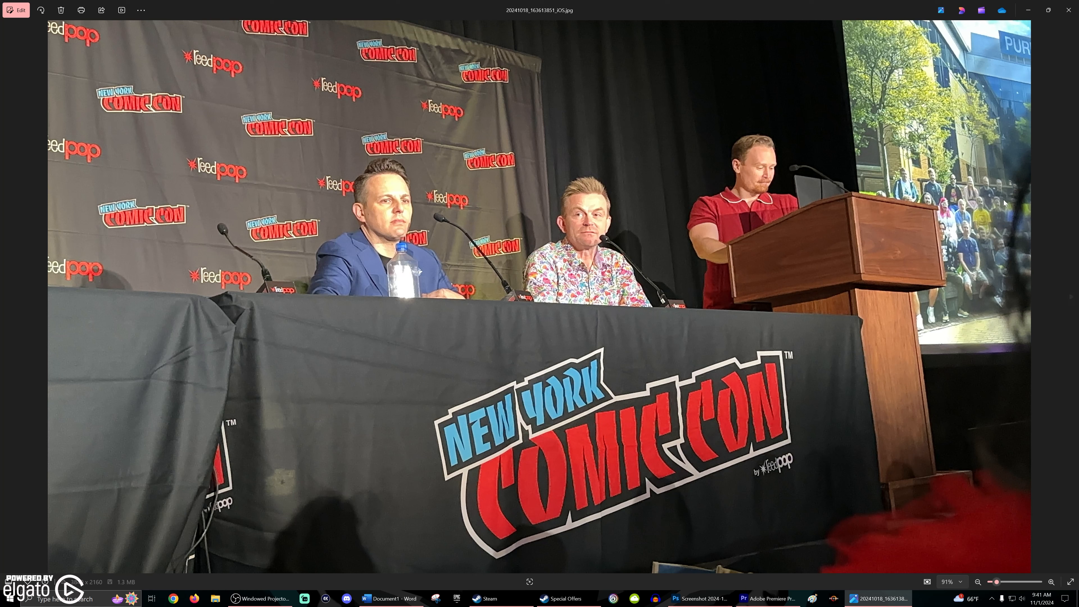
{"action": "mouse_move", "coordinate": [903, 230]}
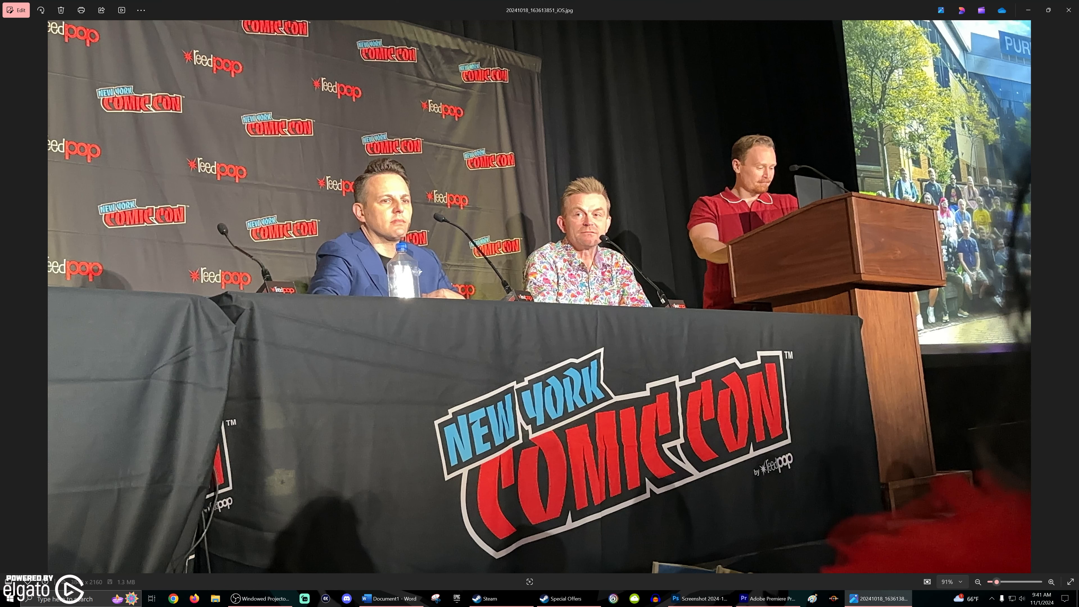
{"action": "mouse_move", "coordinate": [1029, 242]}
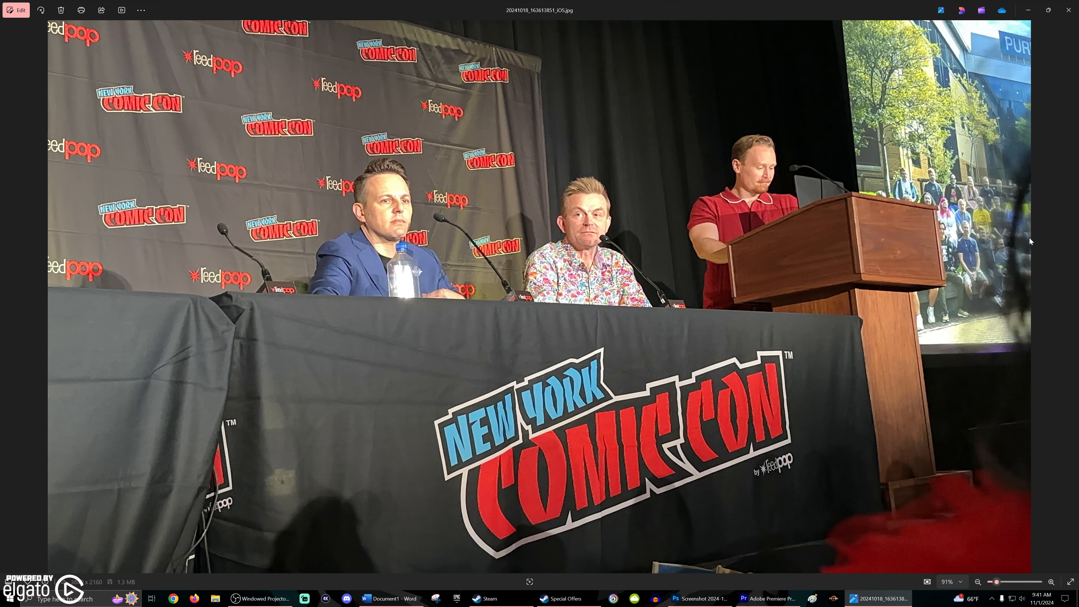
{"action": "mouse_move", "coordinate": [1043, 253]}
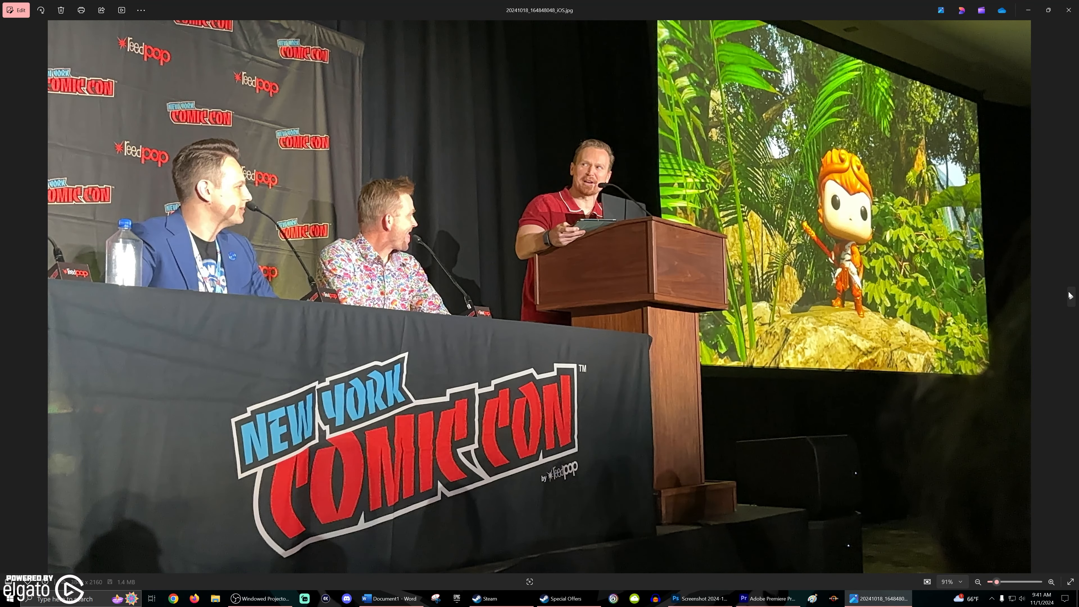
{"action": "key", "text": "Right"}
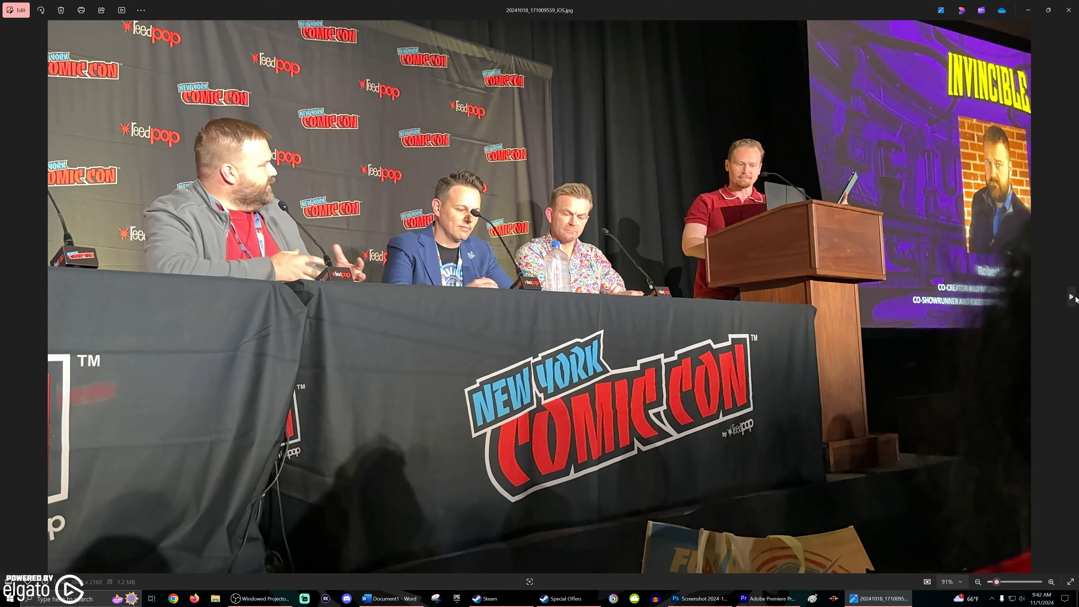
Page past the Atom Eve and Invincible Pack DLC slides to the giant Funko head panel shot
{"action": "left_click", "coordinate": [1071, 296]}
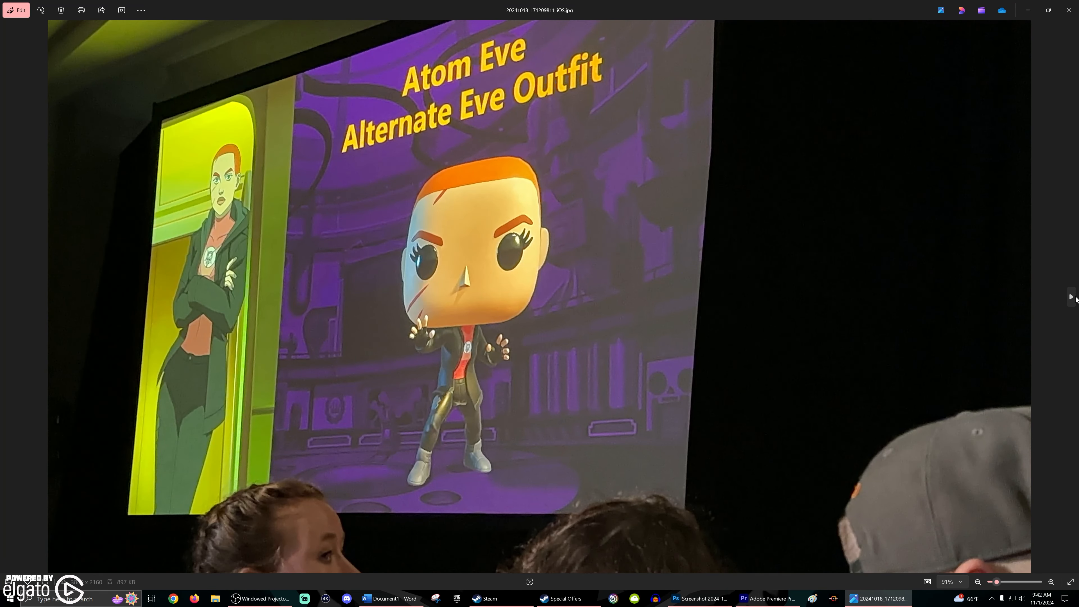
{"action": "left_click", "coordinate": [1071, 297]}
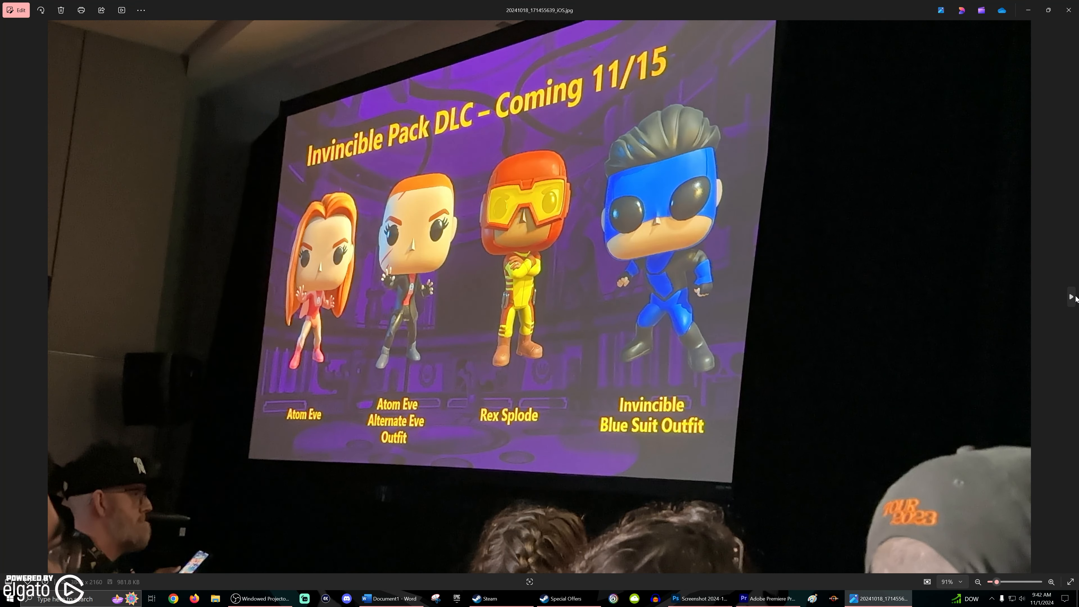
{"action": "left_click", "coordinate": [1072, 296]}
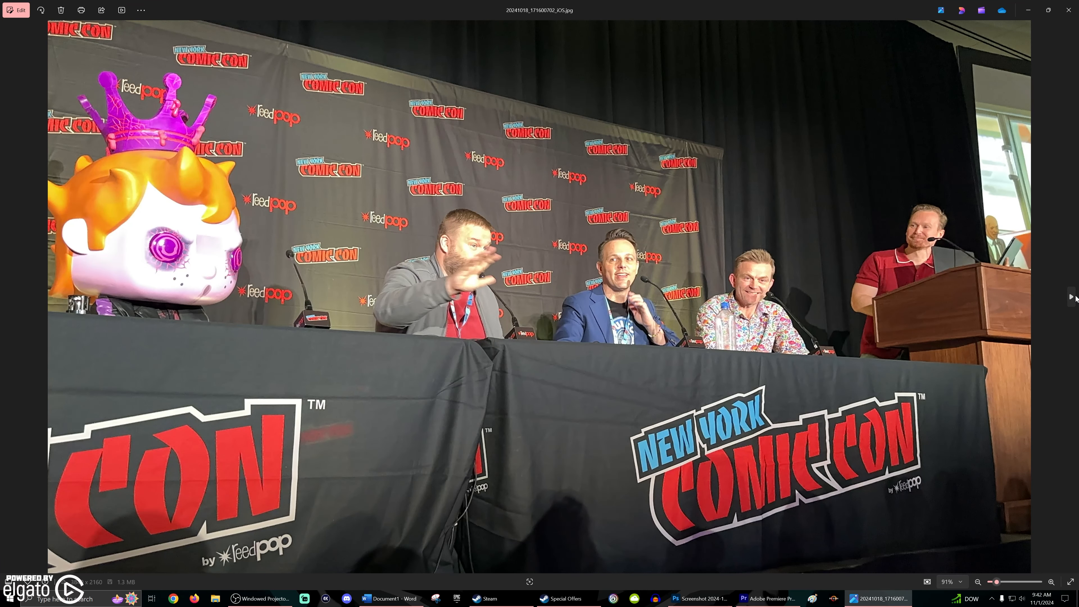